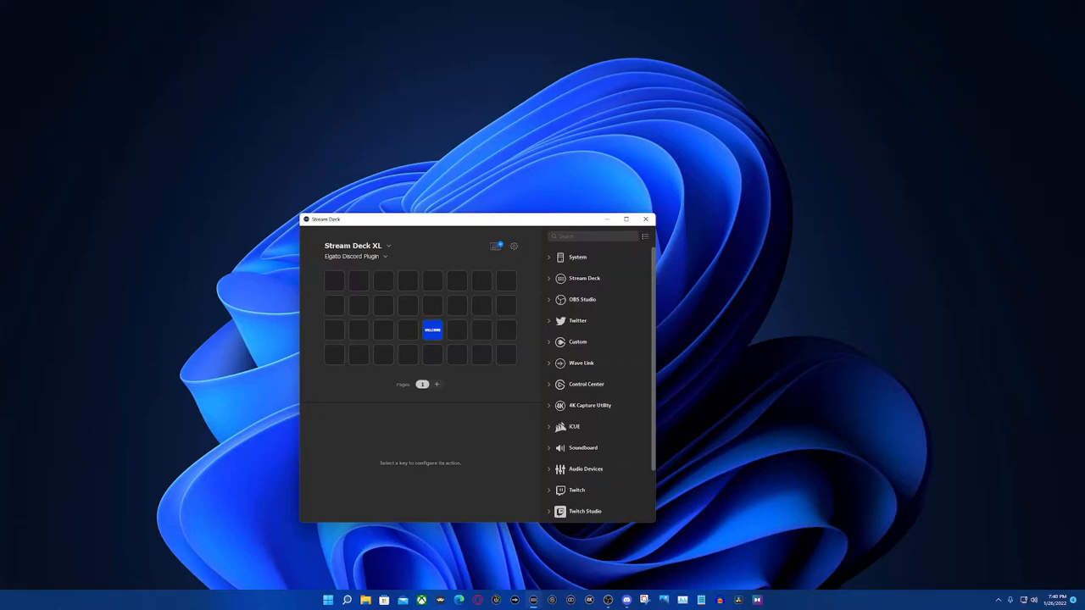
mouse_move(495, 246)
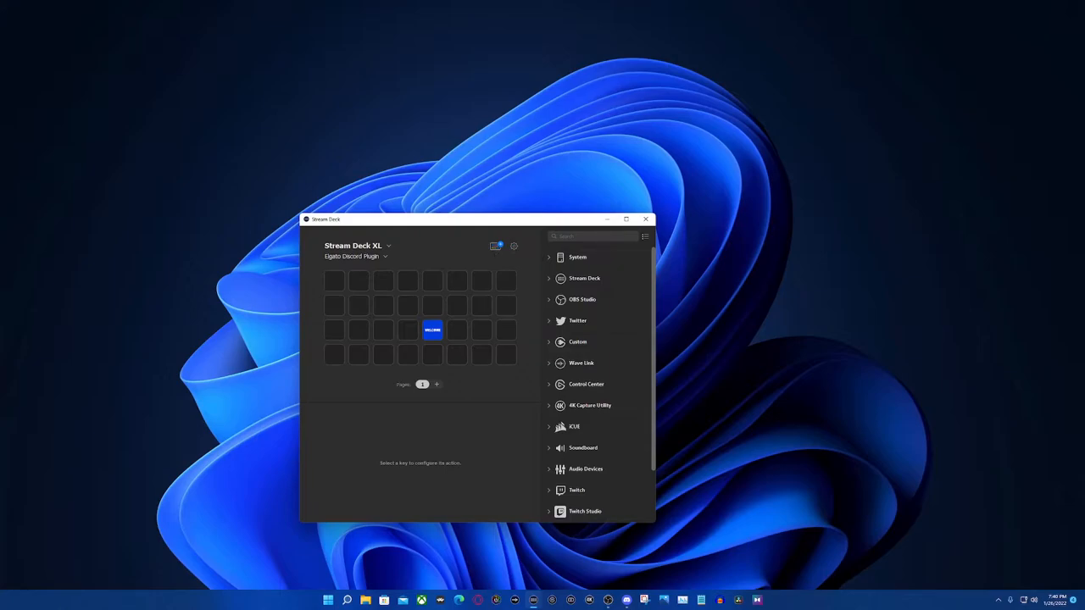
mouse_move(495, 246)
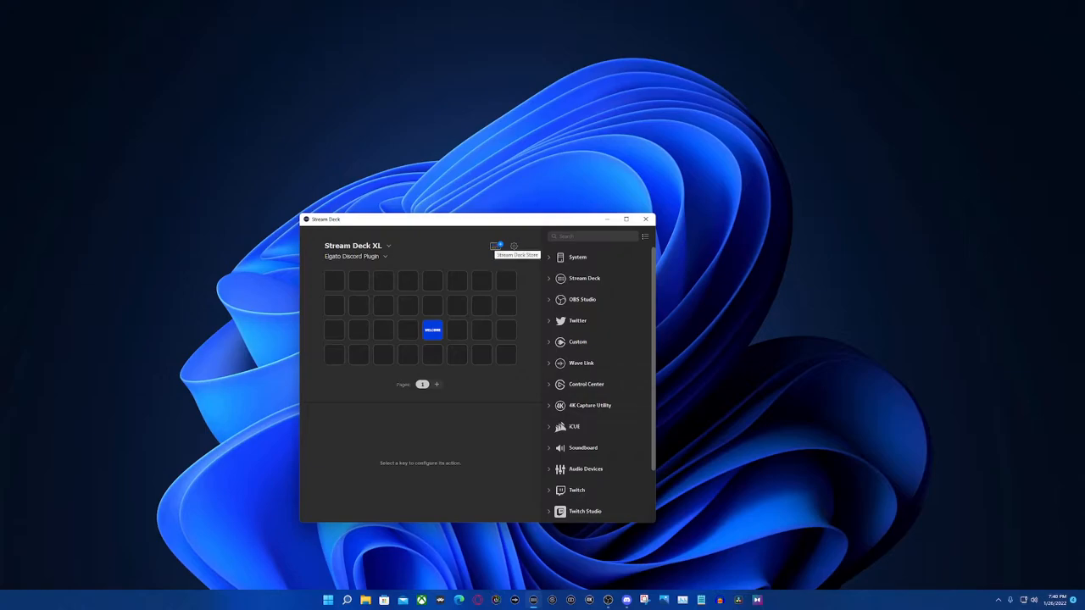
Install Elgato's Discord plugin from the Store's plugins list, sorted by Recently Added
left_click(495, 246)
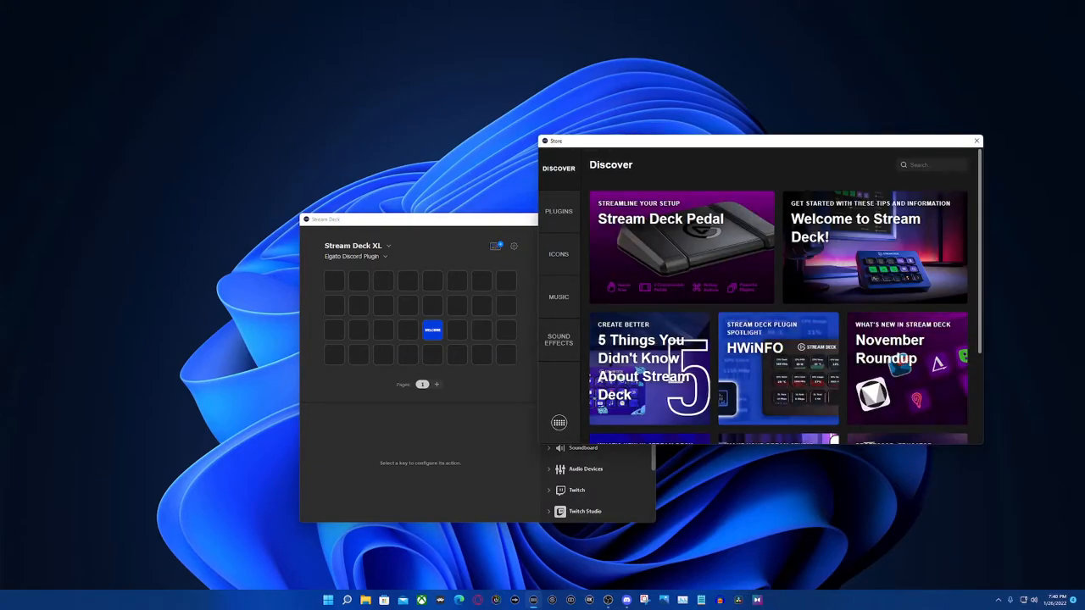
left_click(559, 212)
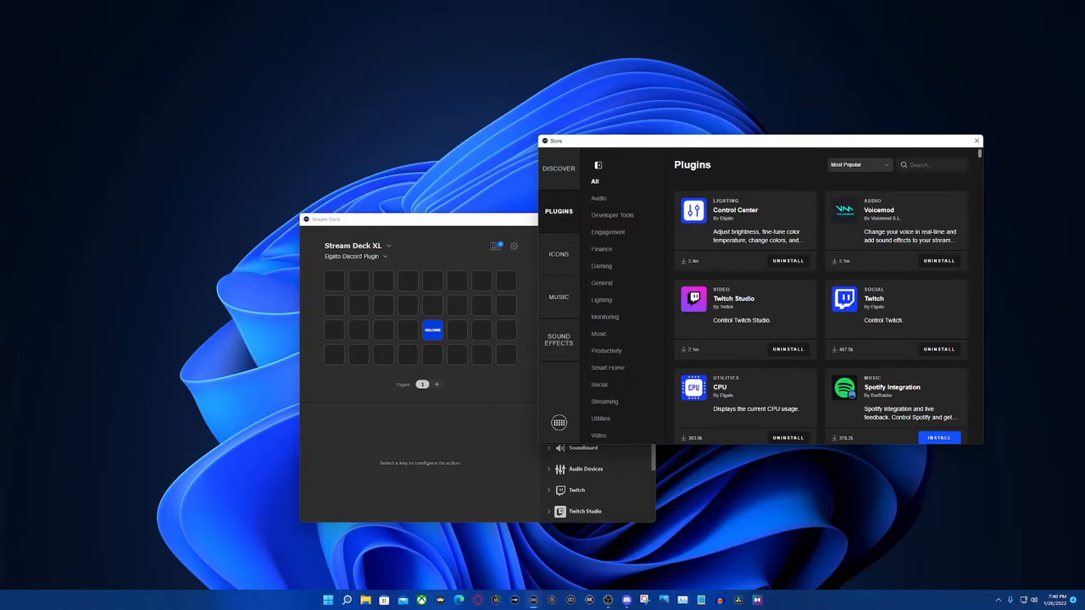
scroll("down", 3)
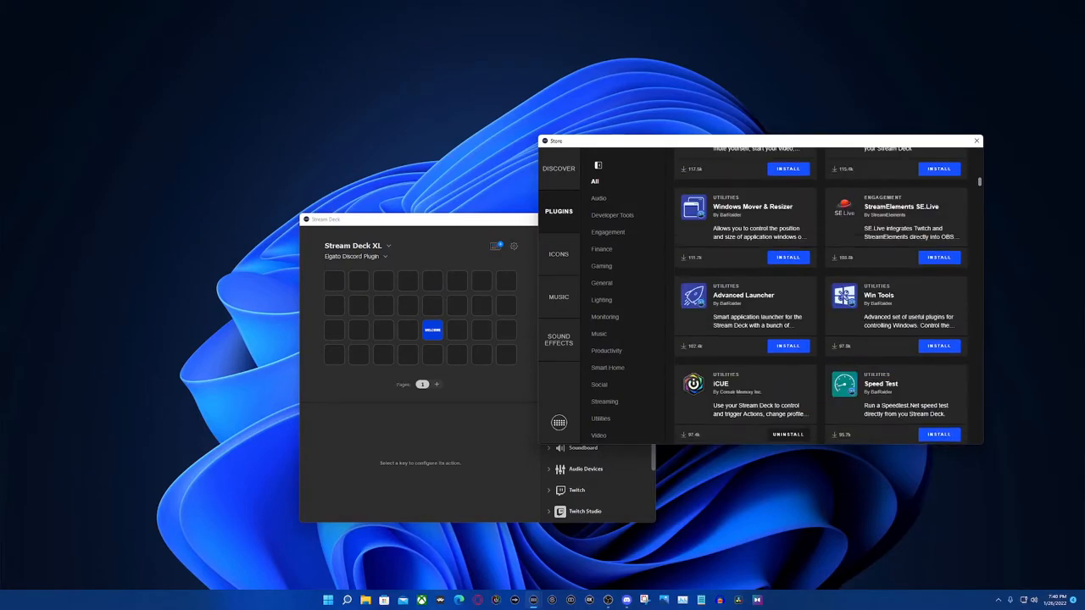
scroll("up", 3)
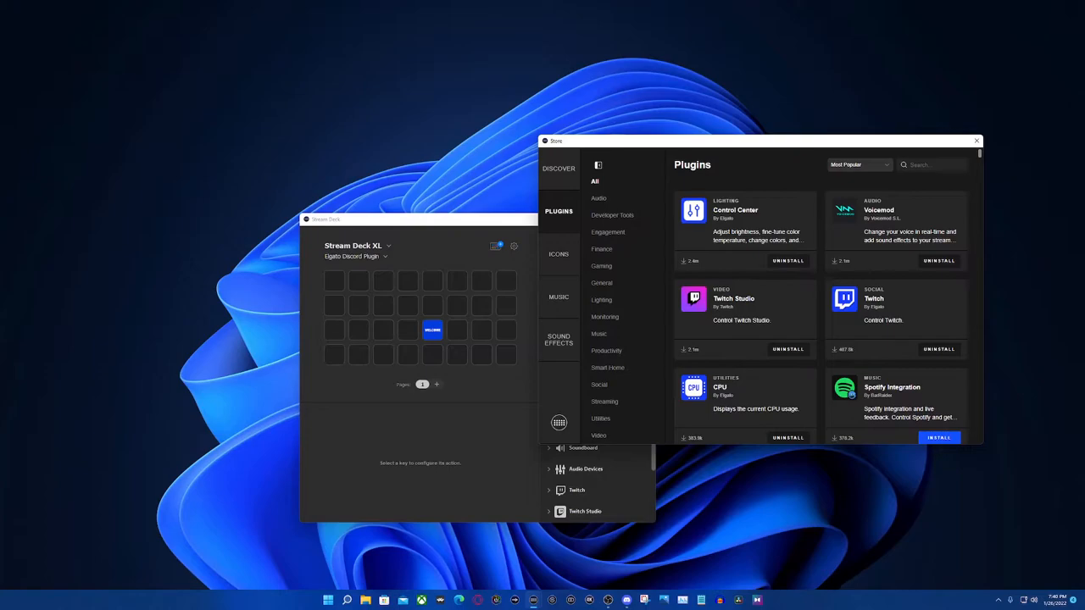
left_click(859, 164)
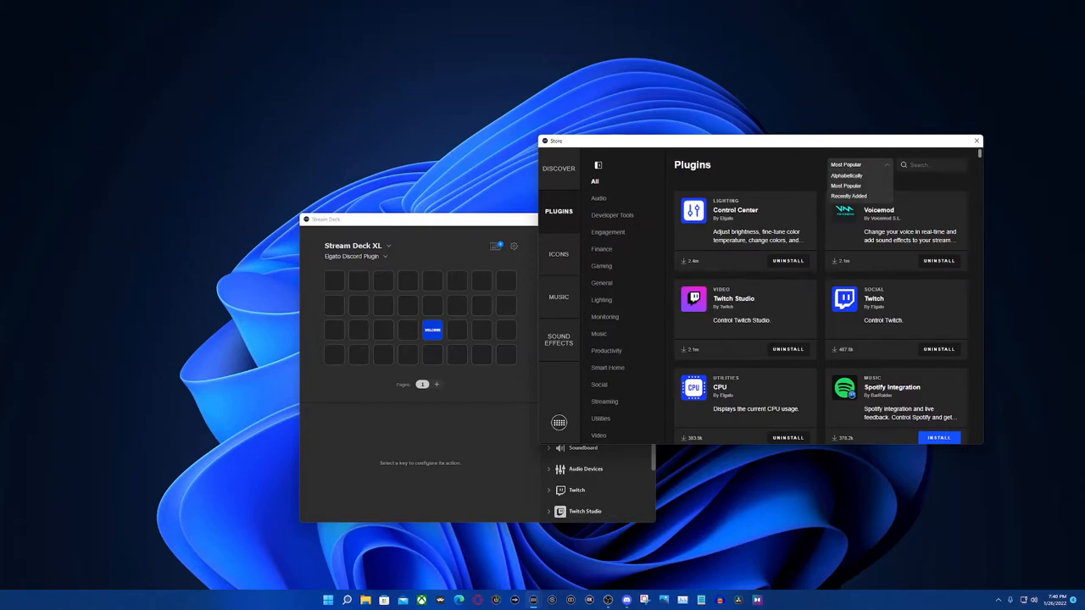
left_click(849, 196)
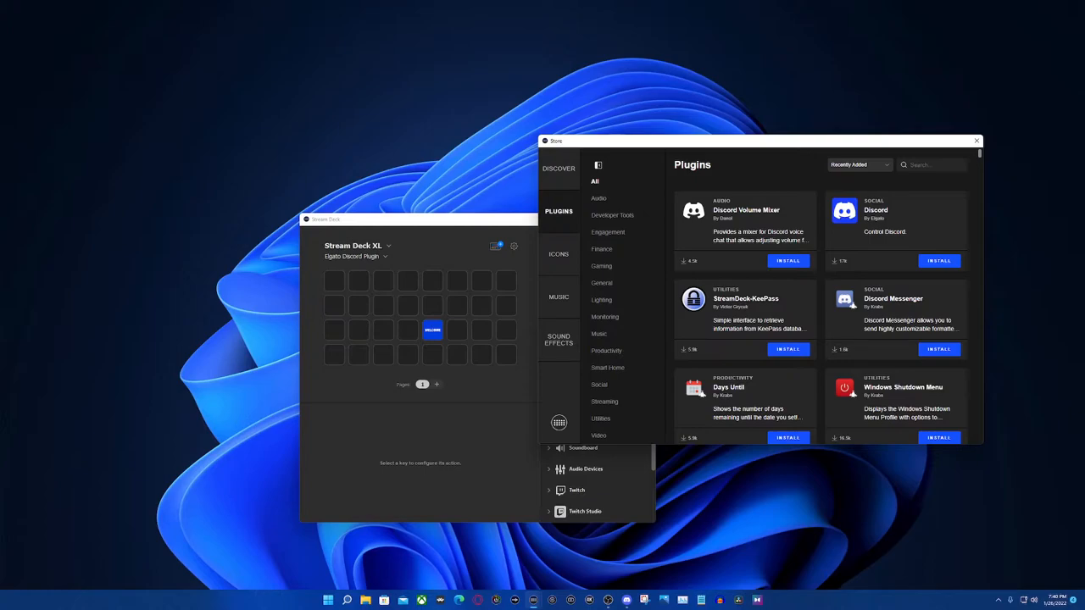
left_click(939, 260)
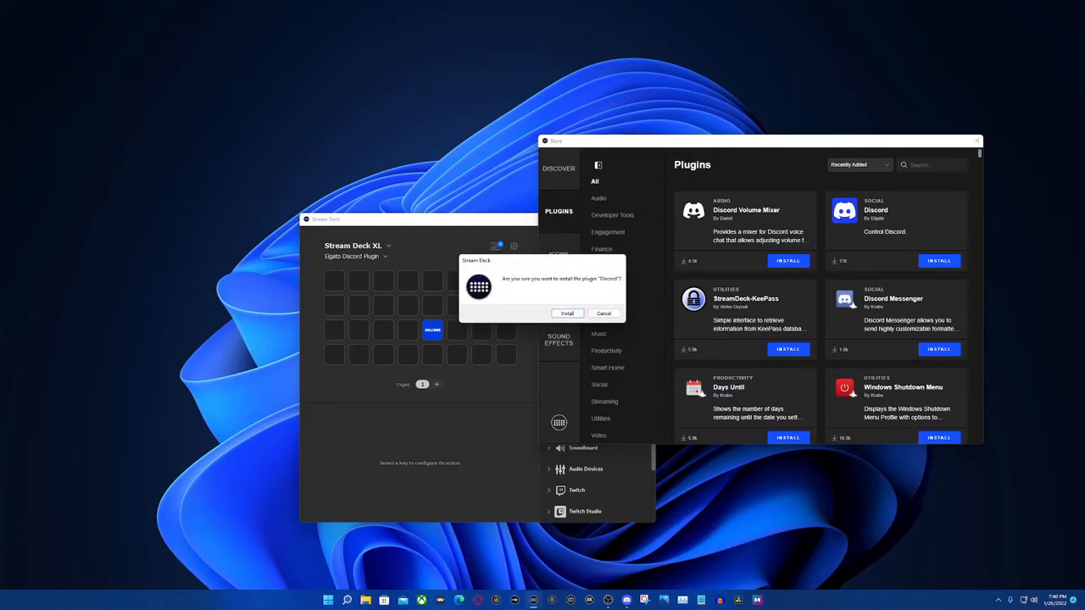
left_click(566, 313)
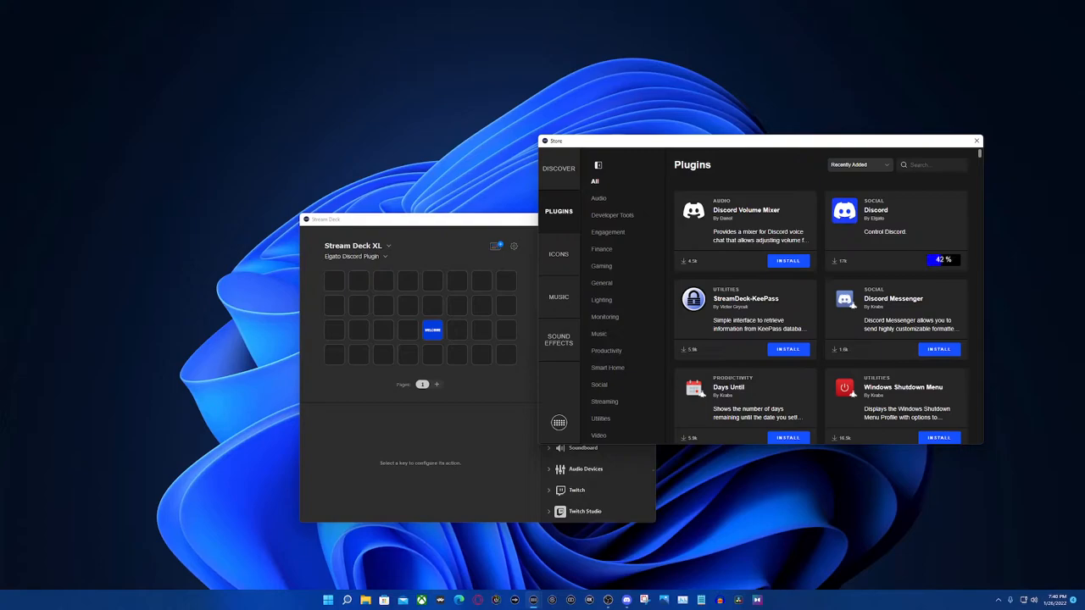
left_click(939, 260)
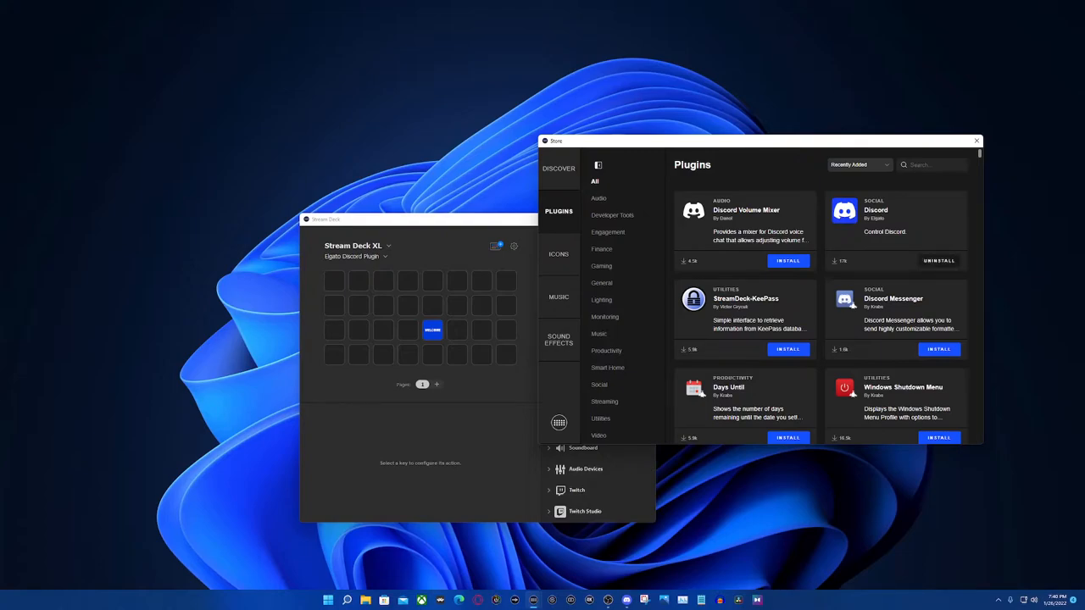
Close the Store and put a Discord Deafen action on the first key
left_click(976, 141)
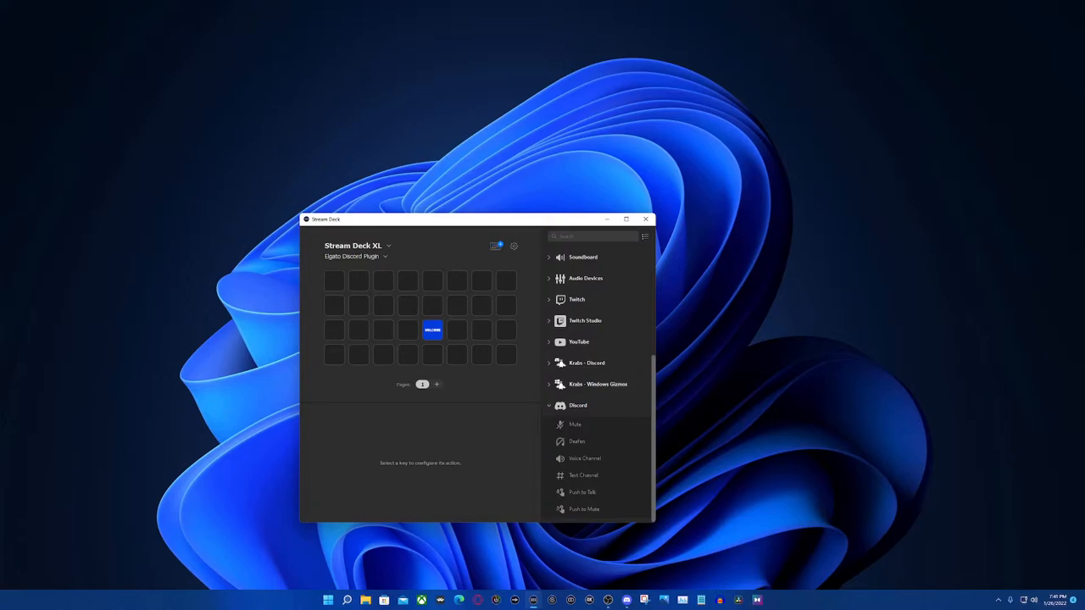
mouse_move(576, 442)
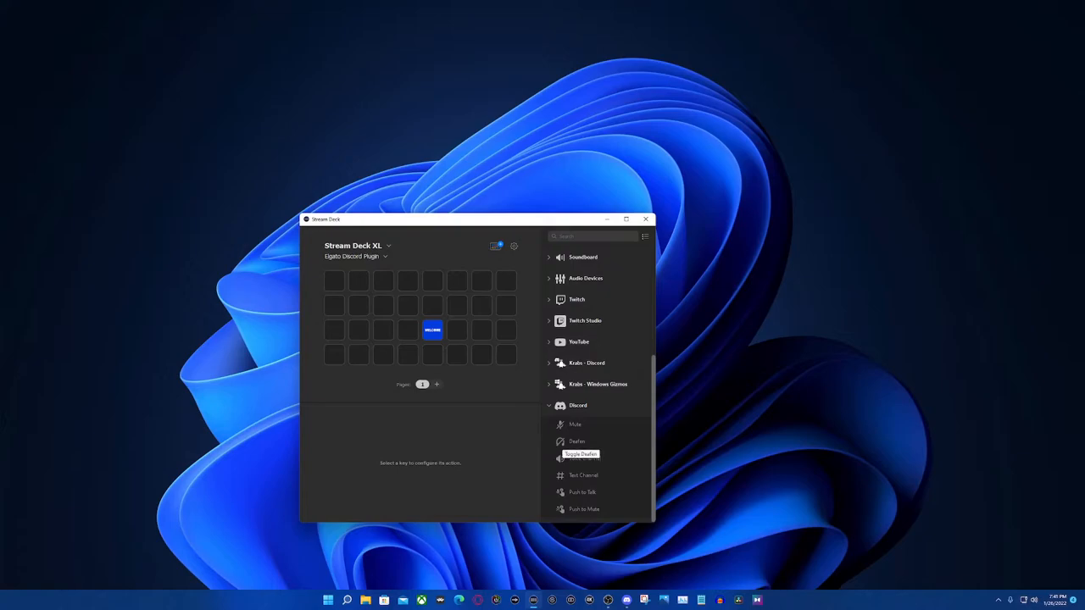
left_click_drag(577, 441, 334, 281)
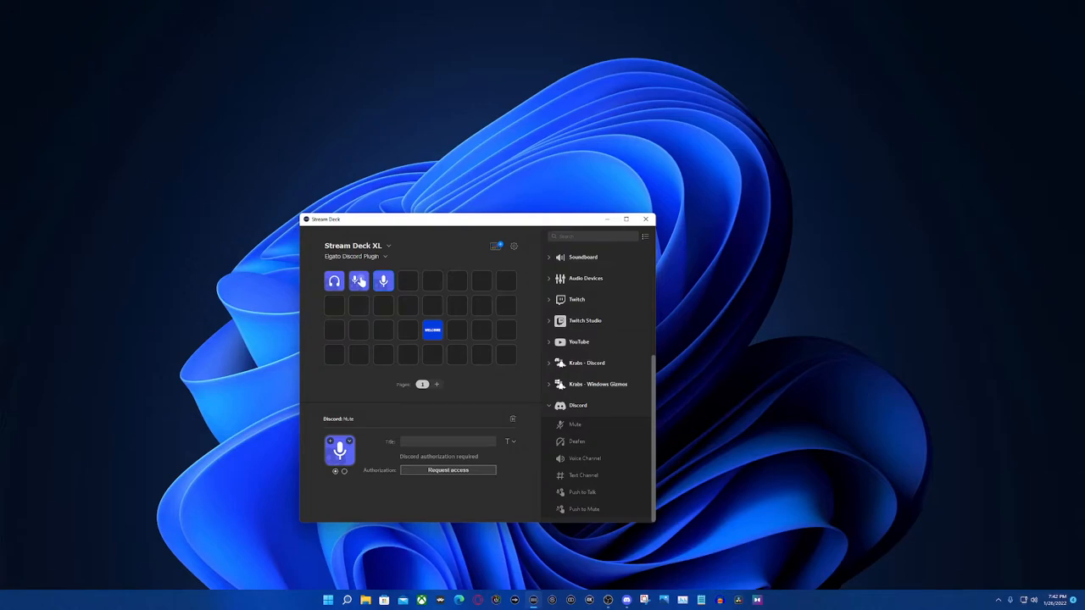
Grant the Discord plugin access through Request access
left_click(448, 469)
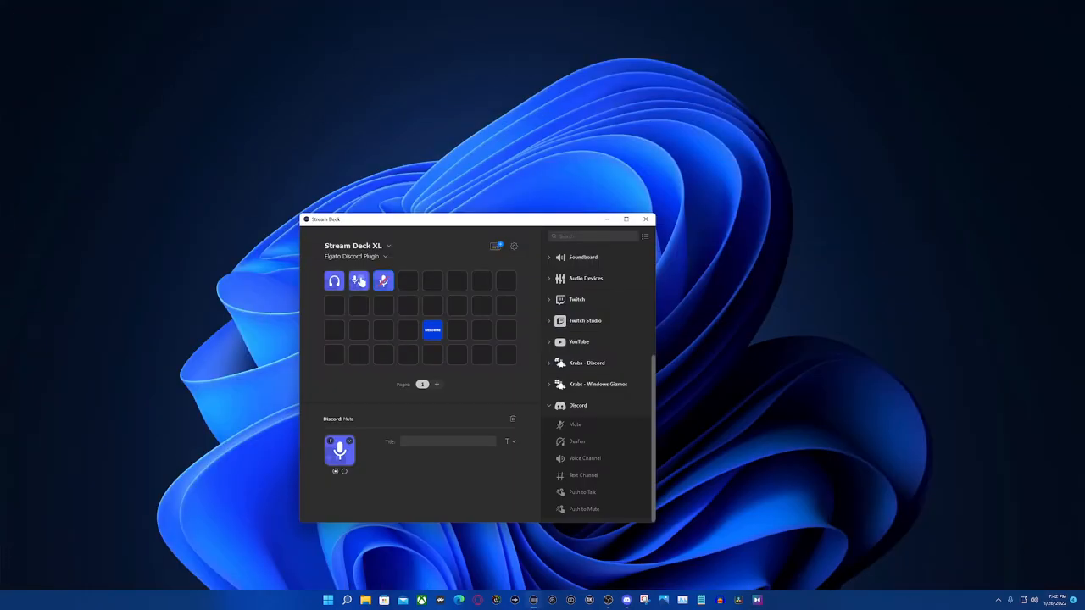
mouse_move(583, 475)
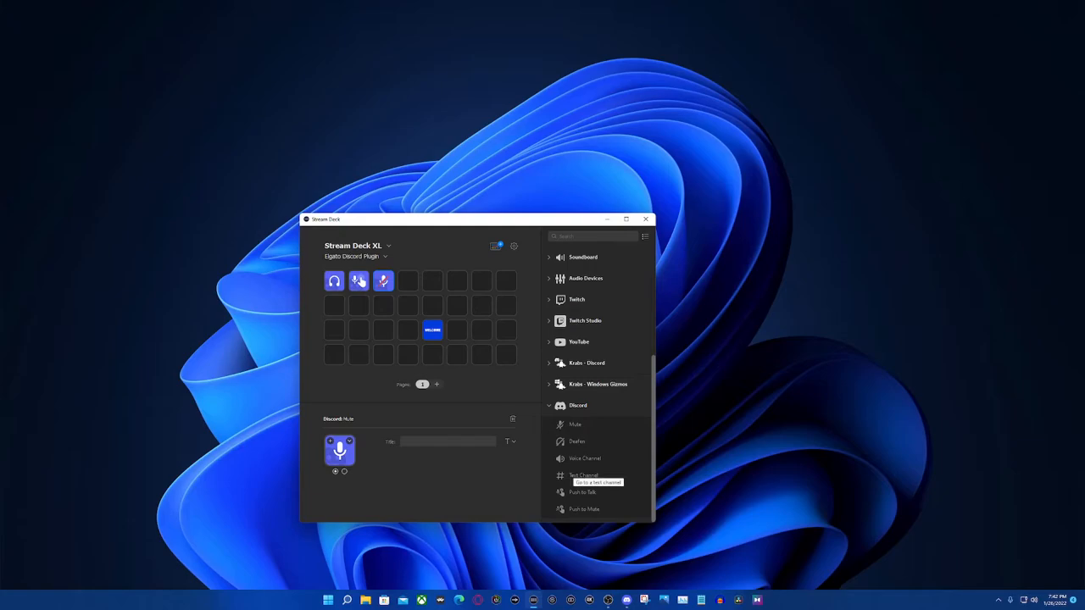
mouse_move(583, 476)
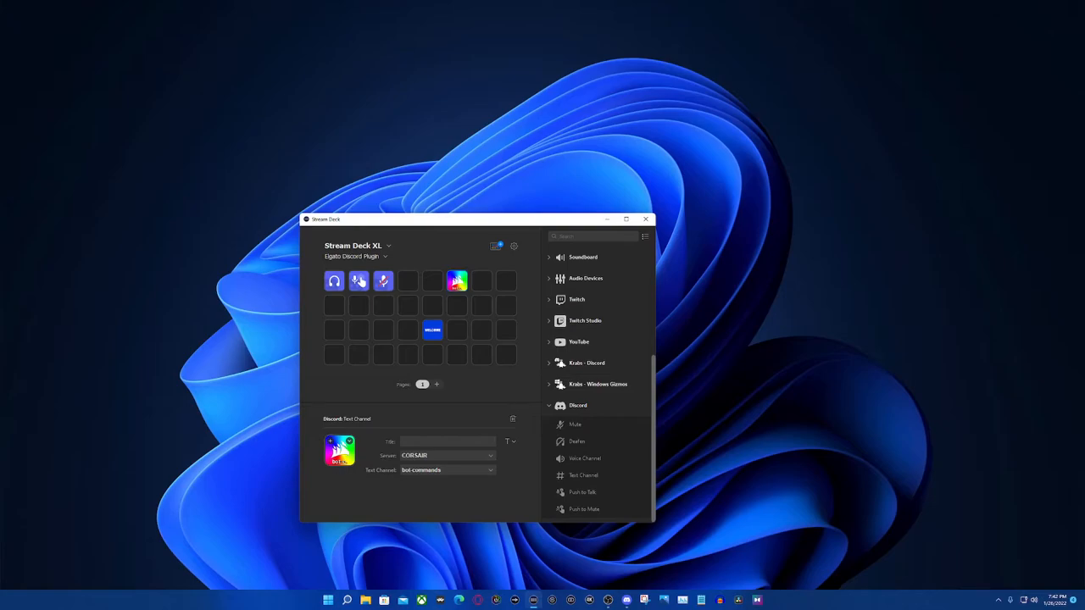
Set two Text Channel keys to VicsGamingCorner's general and media channels
left_click(448, 456)
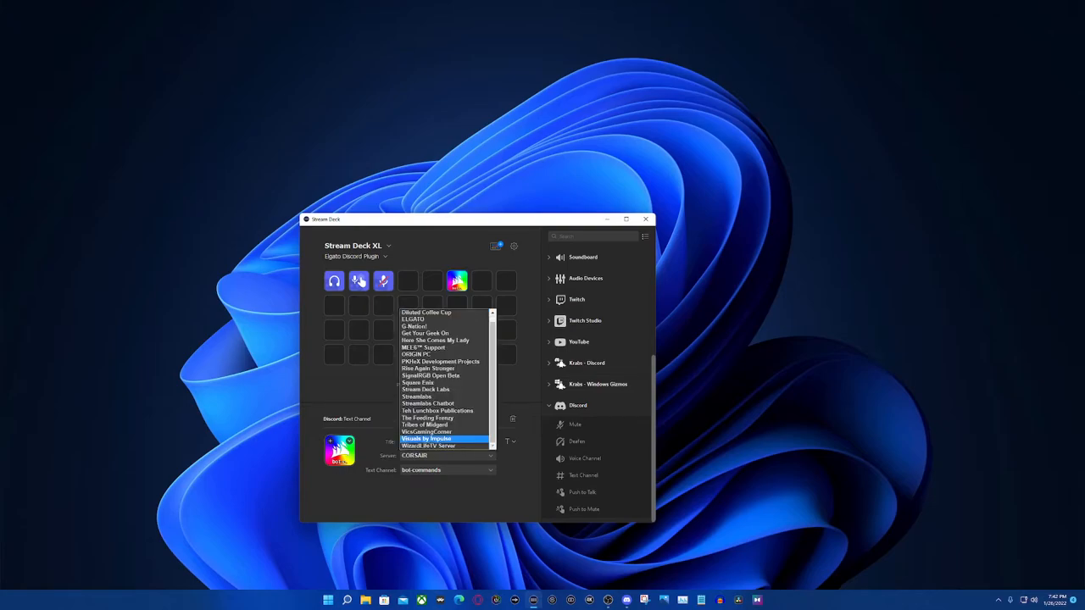
left_click(426, 432)
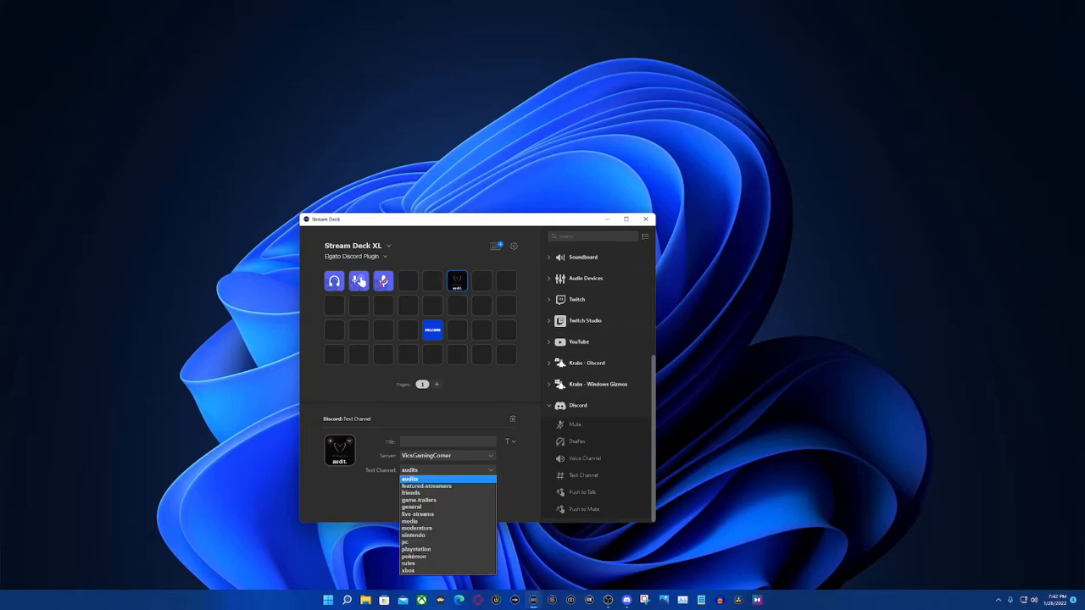
mouse_move(416, 528)
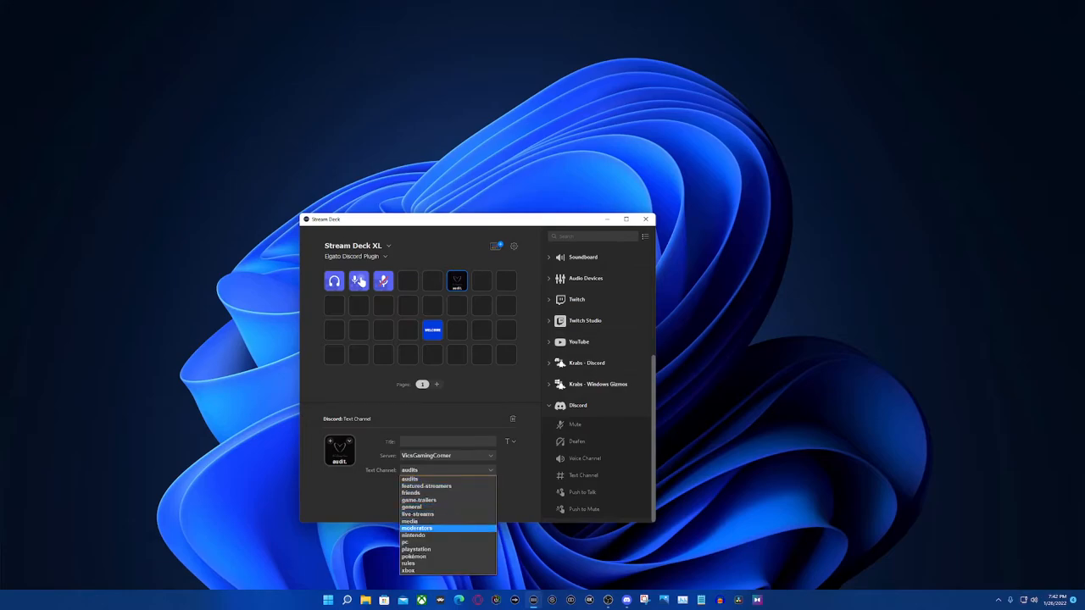
left_click(412, 506)
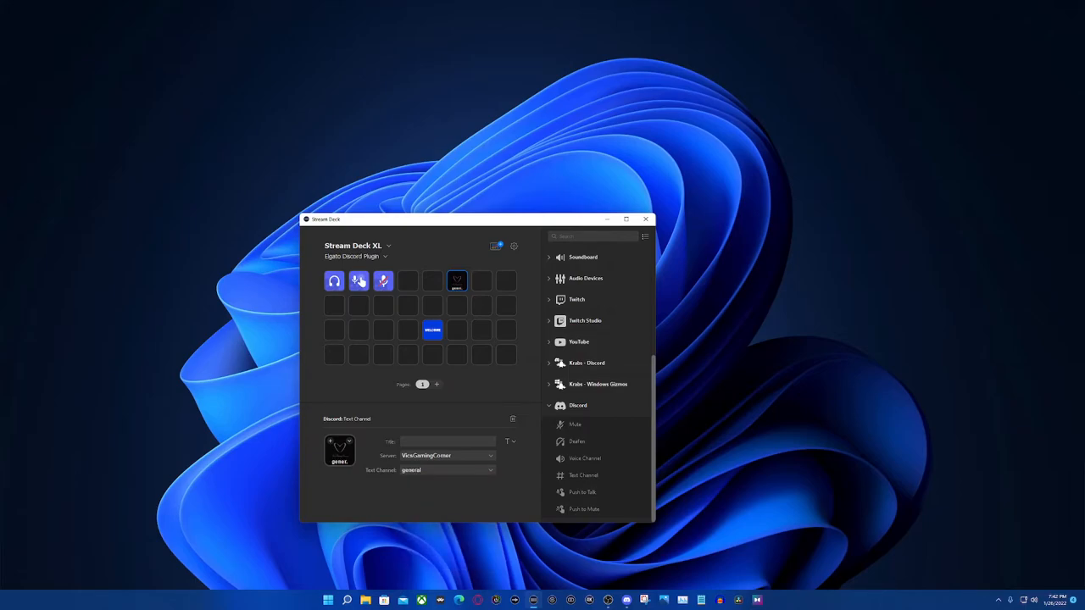
left_click(482, 280)
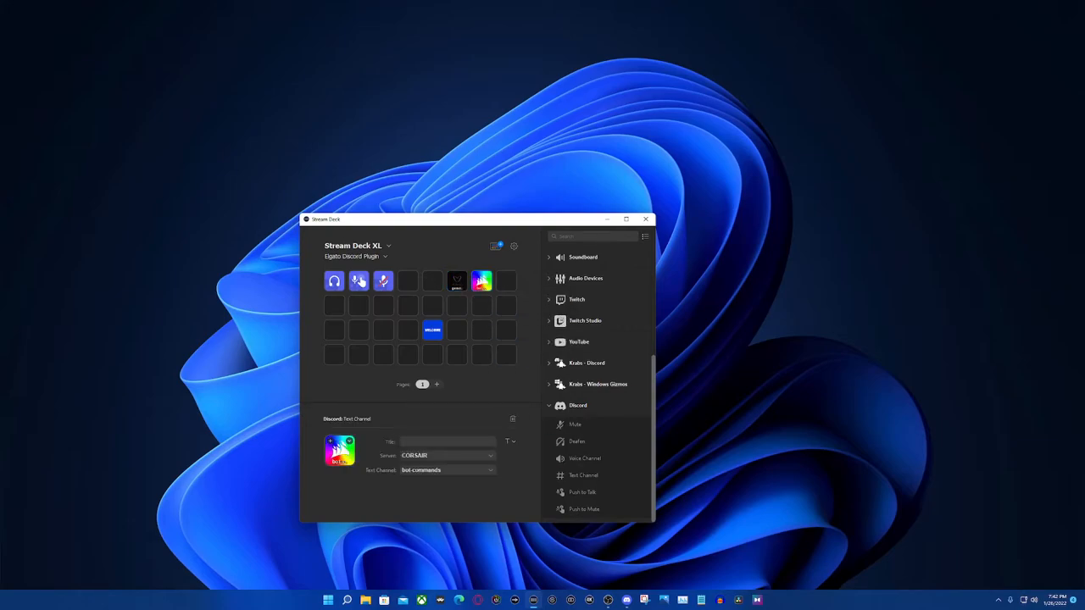
left_click(445, 455)
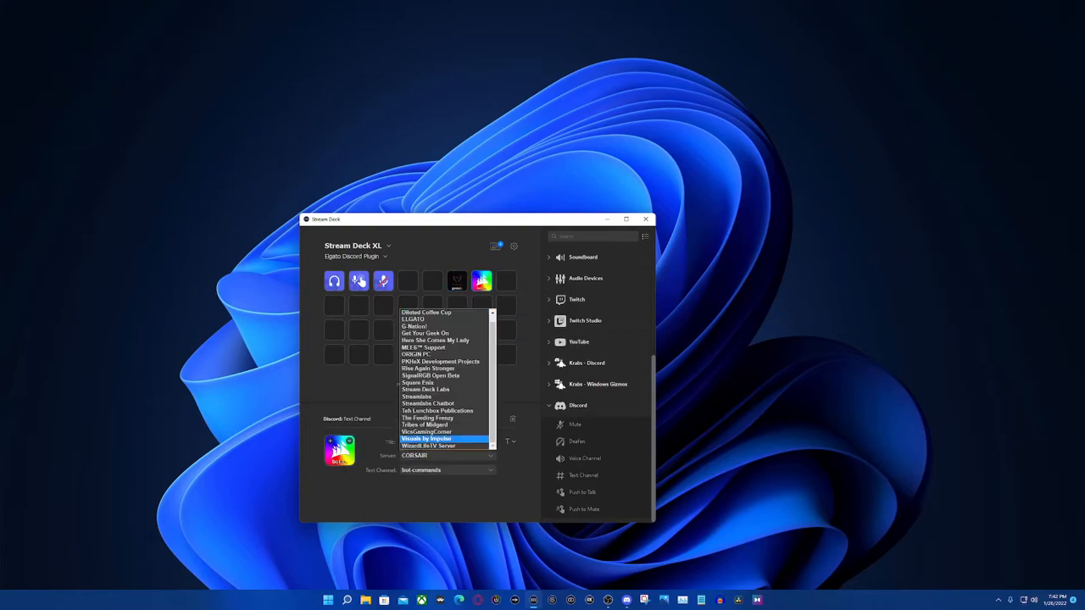
left_click(427, 431)
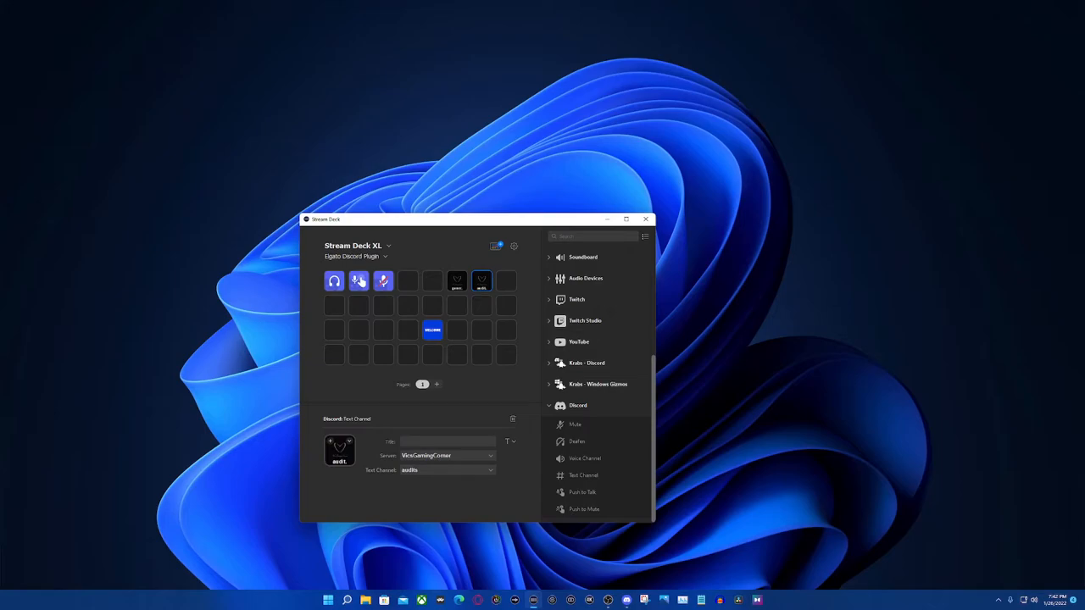
left_click(446, 470)
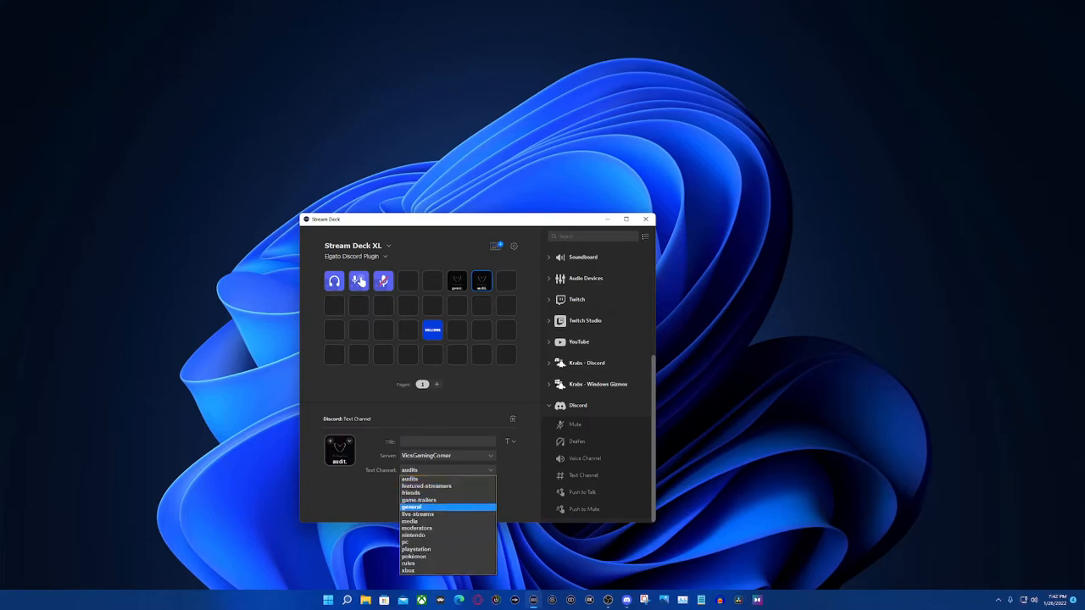
mouse_move(415, 522)
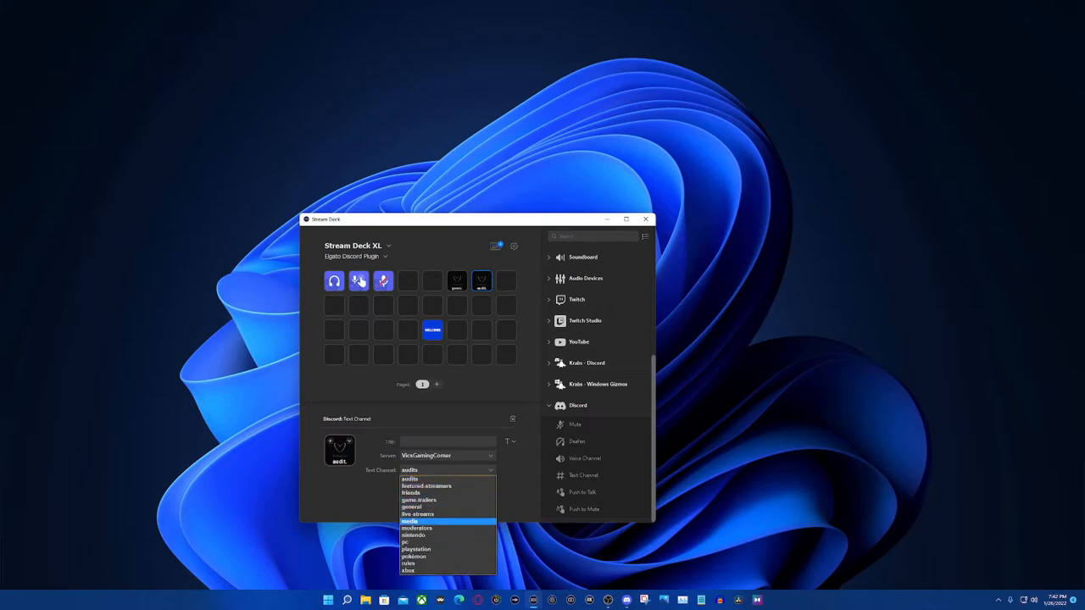
left_click(409, 522)
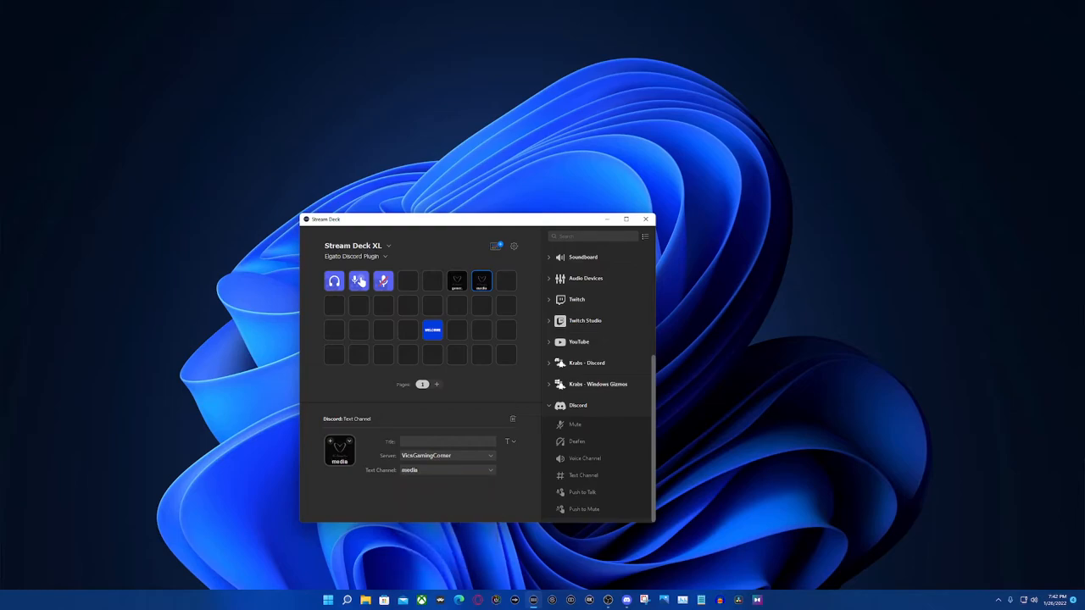
Point the third Text Channel key to the ELGATO server's general channel
left_click(506, 281)
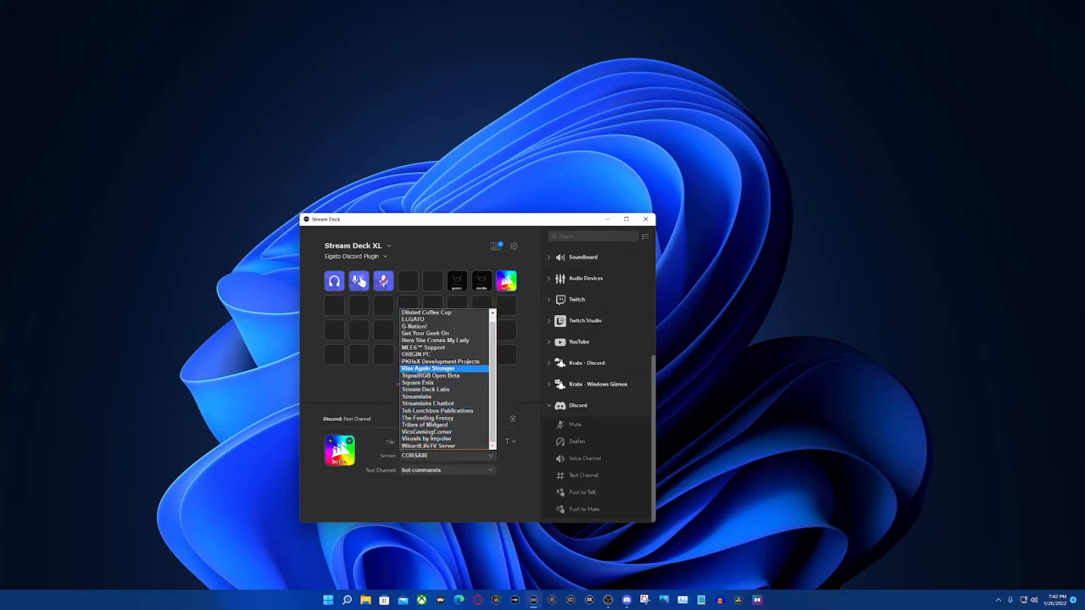
left_click(414, 326)
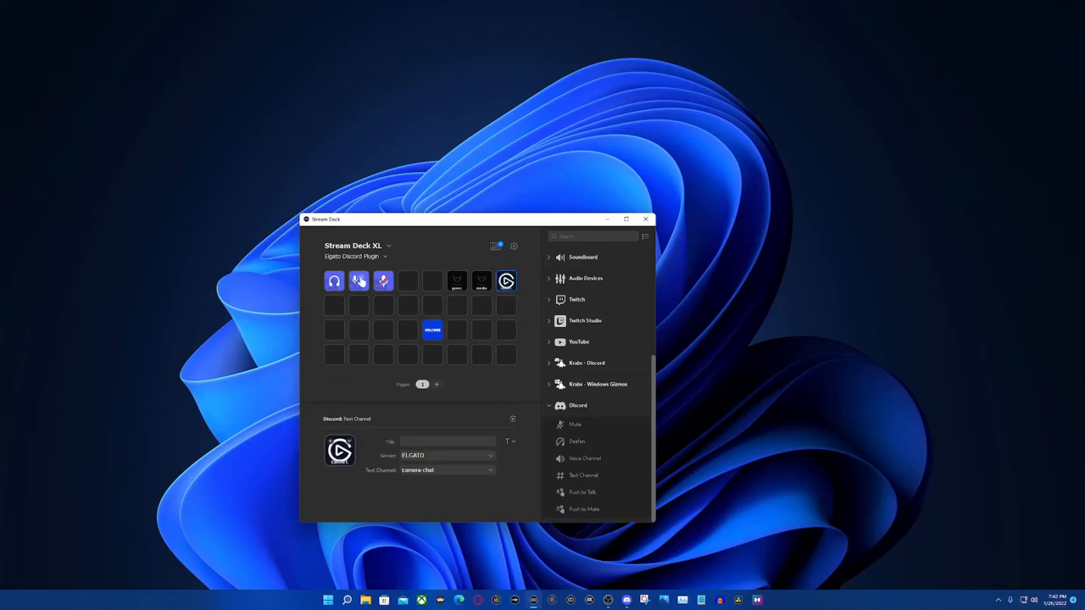
left_click(447, 469)
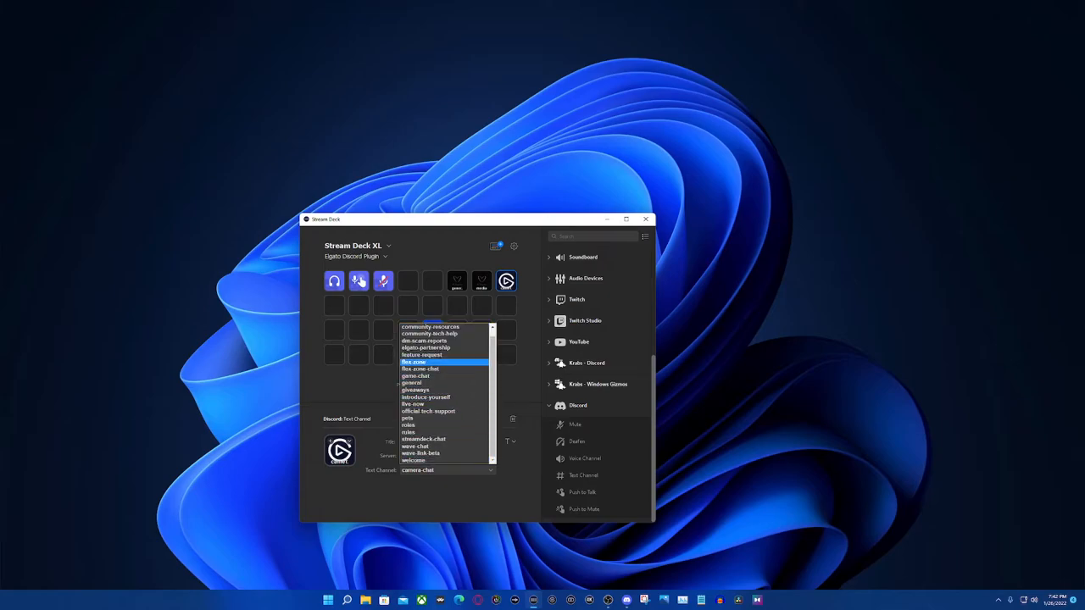
left_click(411, 383)
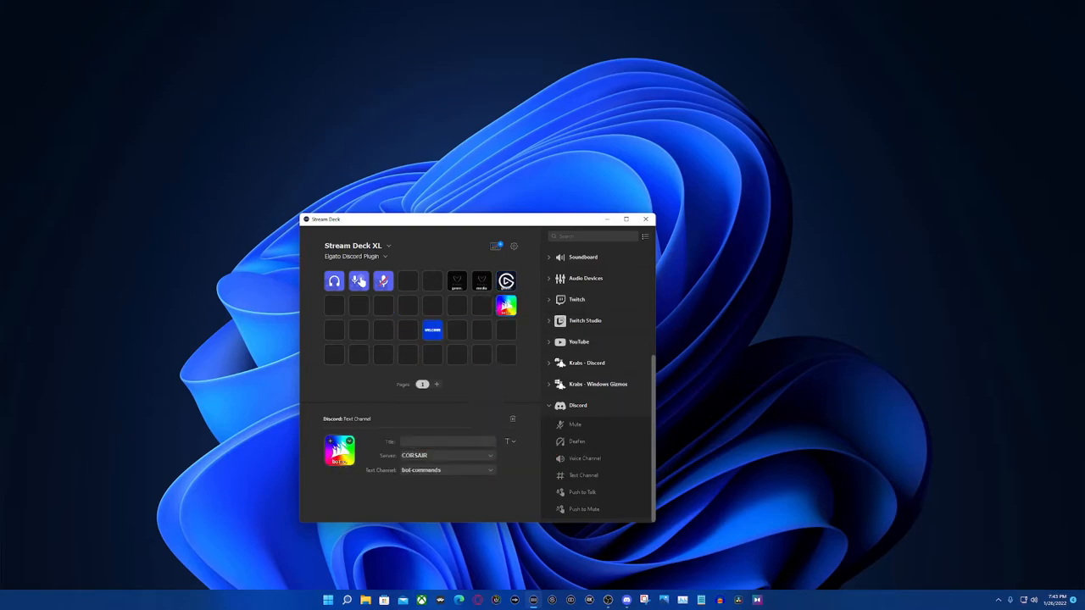
left_click(447, 470)
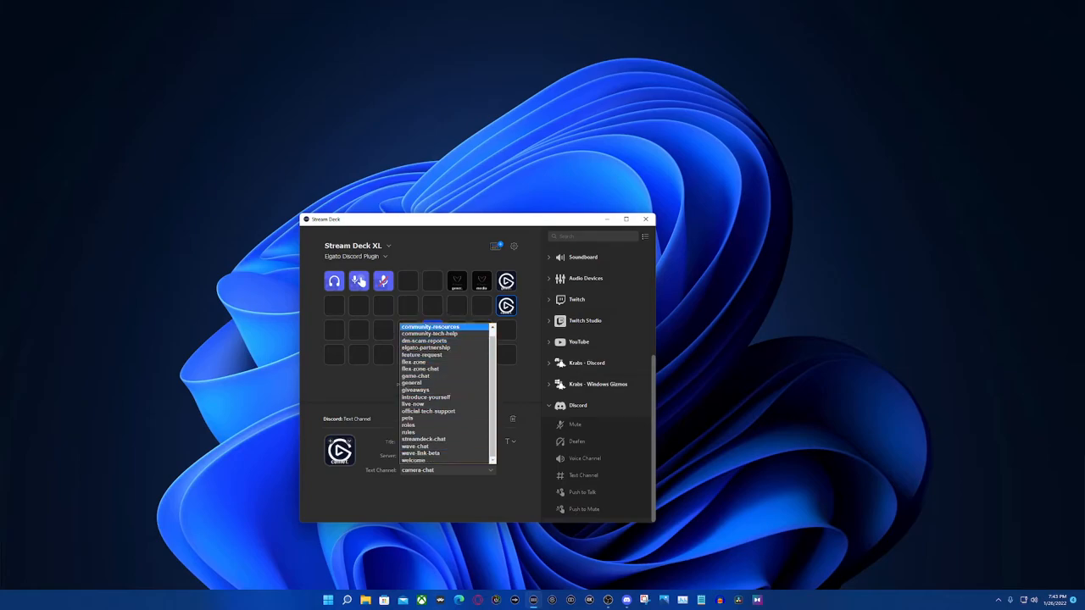
left_click(430, 333)
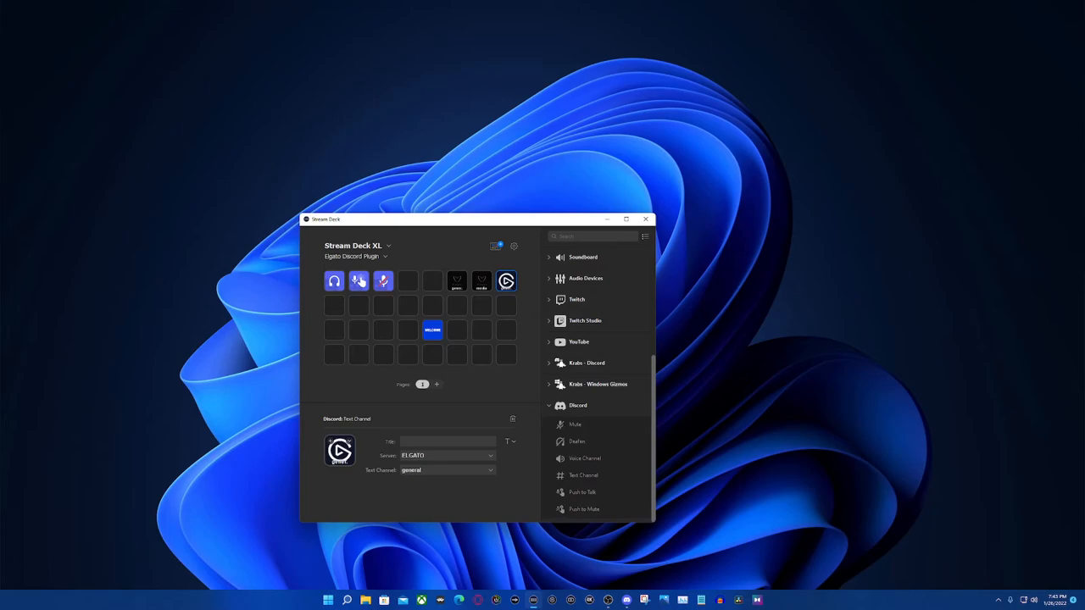
left_click(506, 305)
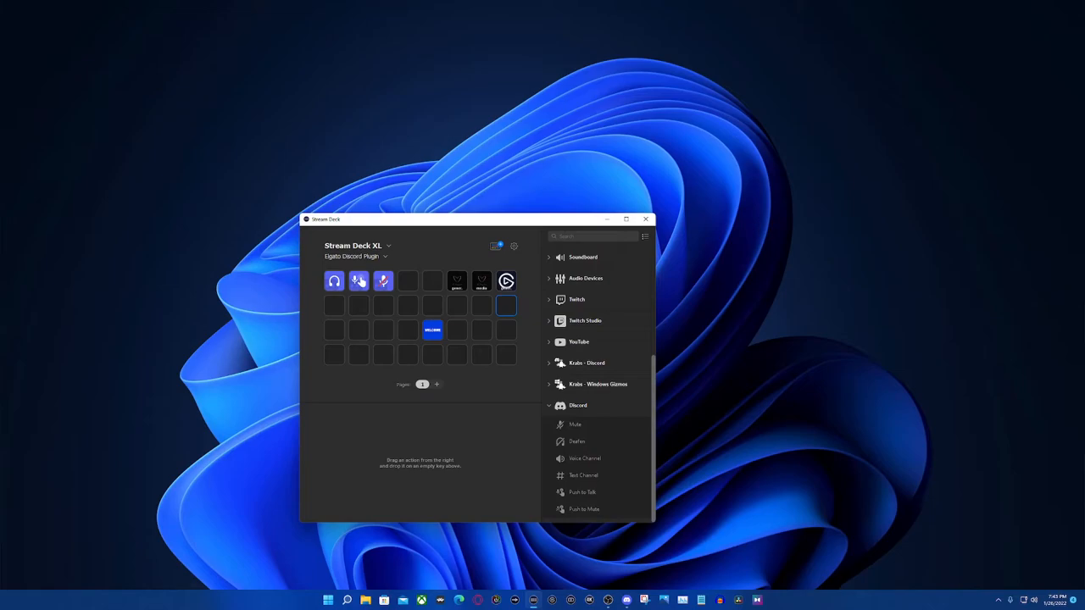
mouse_move(585, 459)
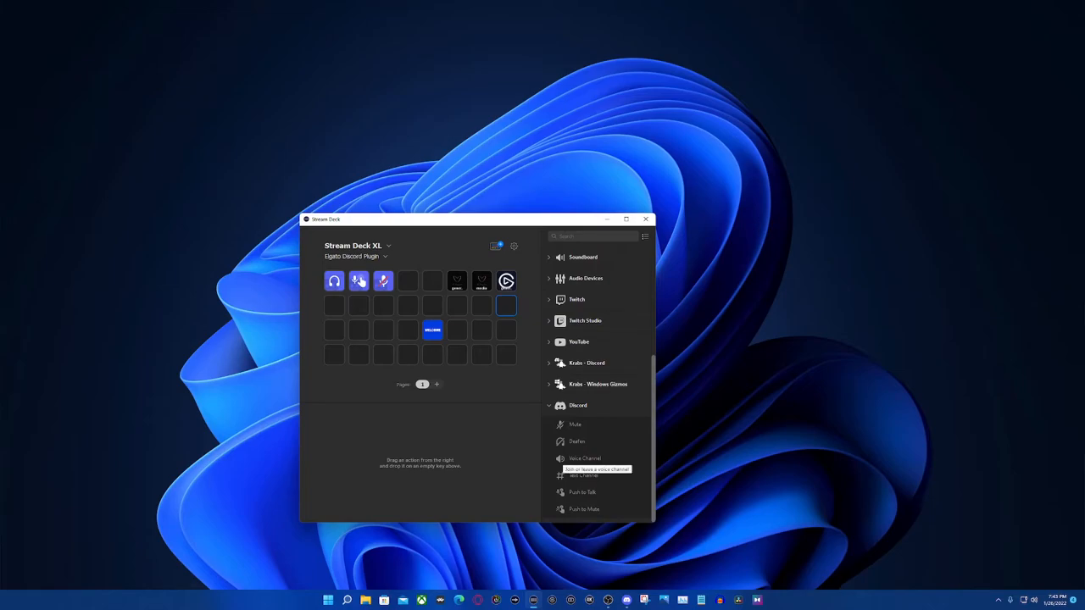
Add row-two Voice Channel keys for the gaming server's Comms and Tribes of Midgard channels
left_click_drag(585, 458, 456, 305)
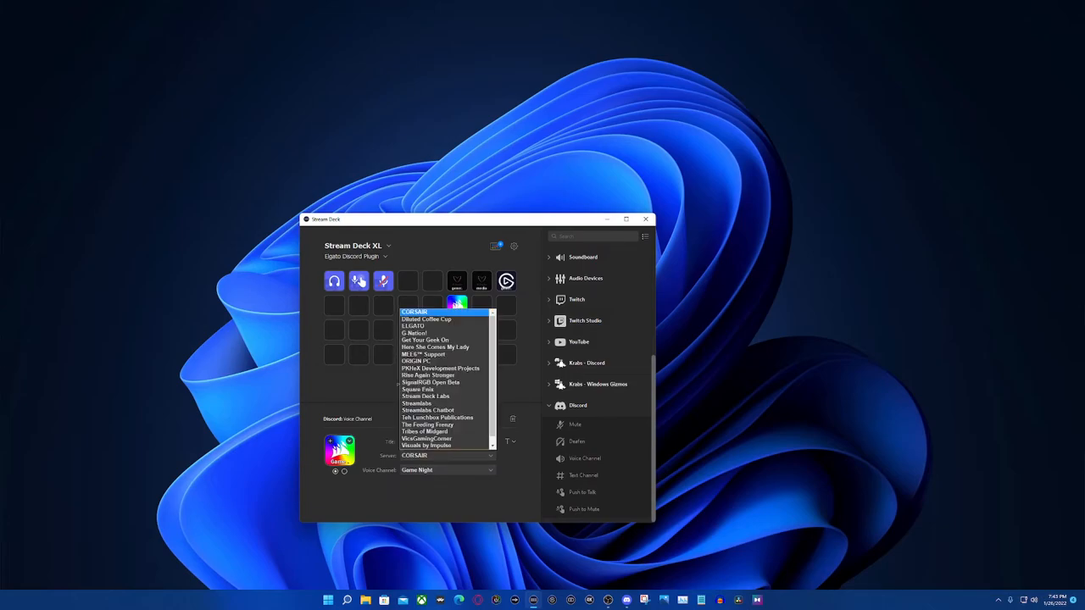
left_click(427, 439)
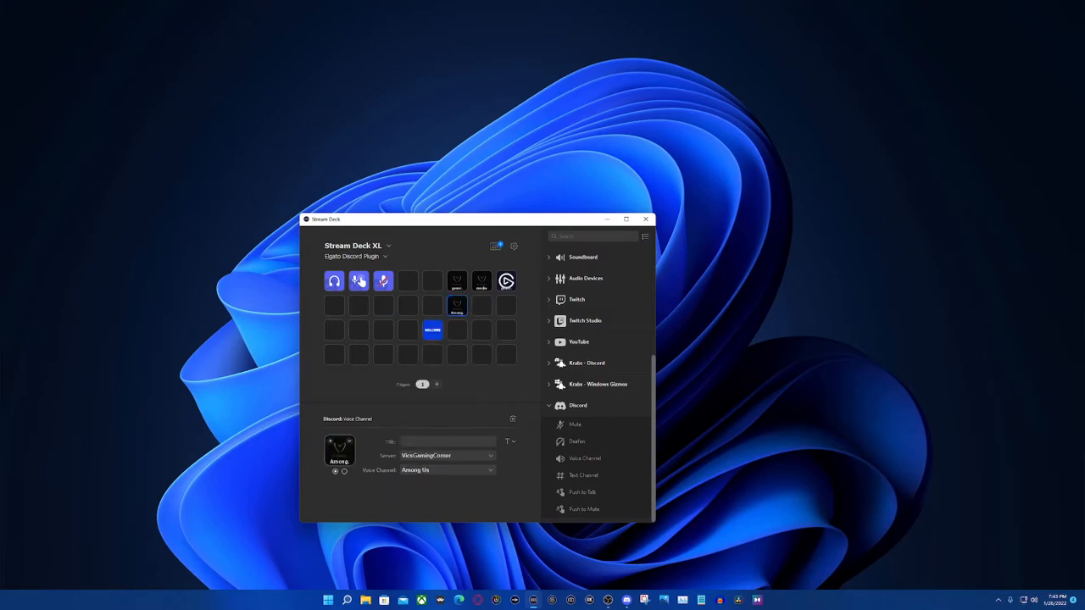
left_click(448, 469)
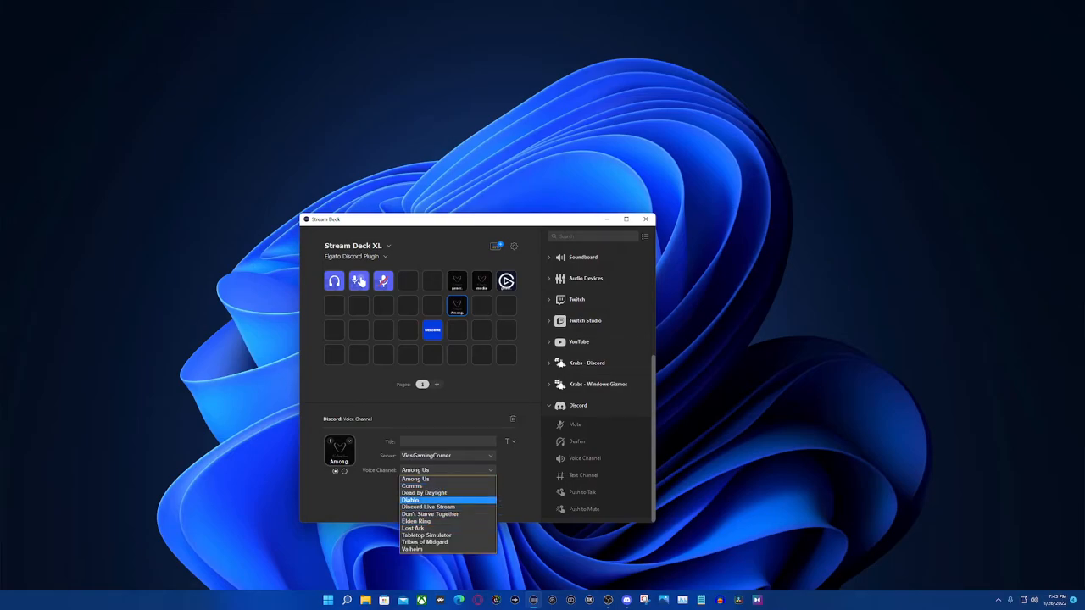
left_click(423, 493)
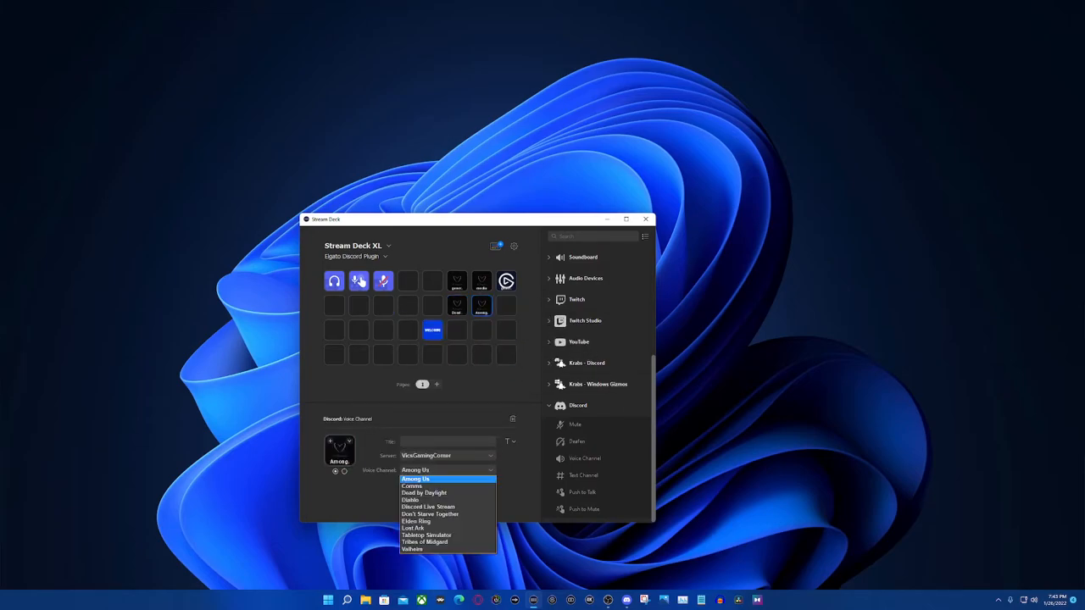
left_click(411, 486)
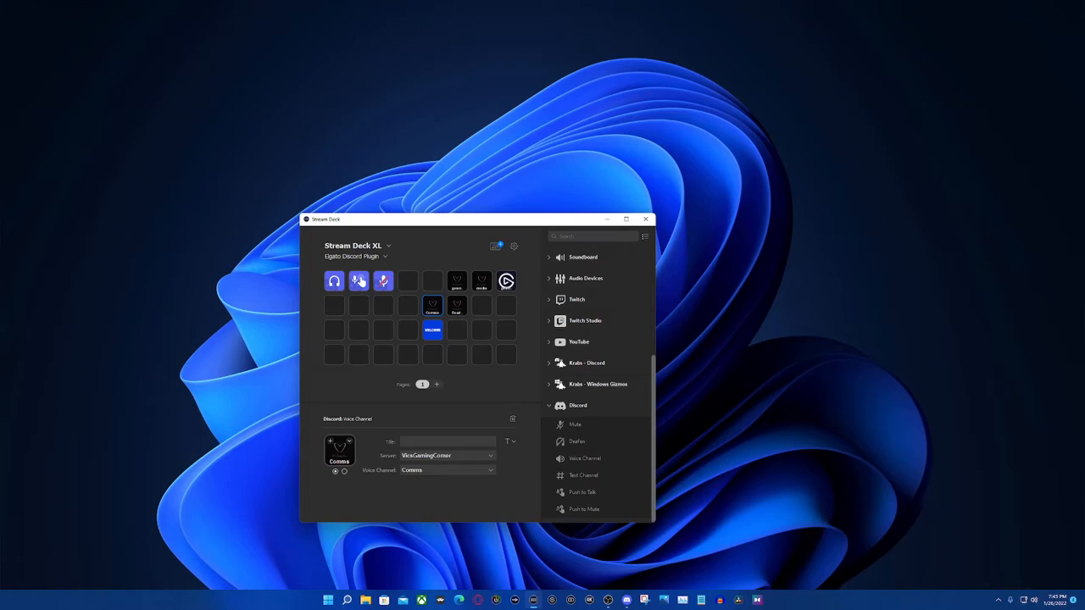
left_click(481, 305)
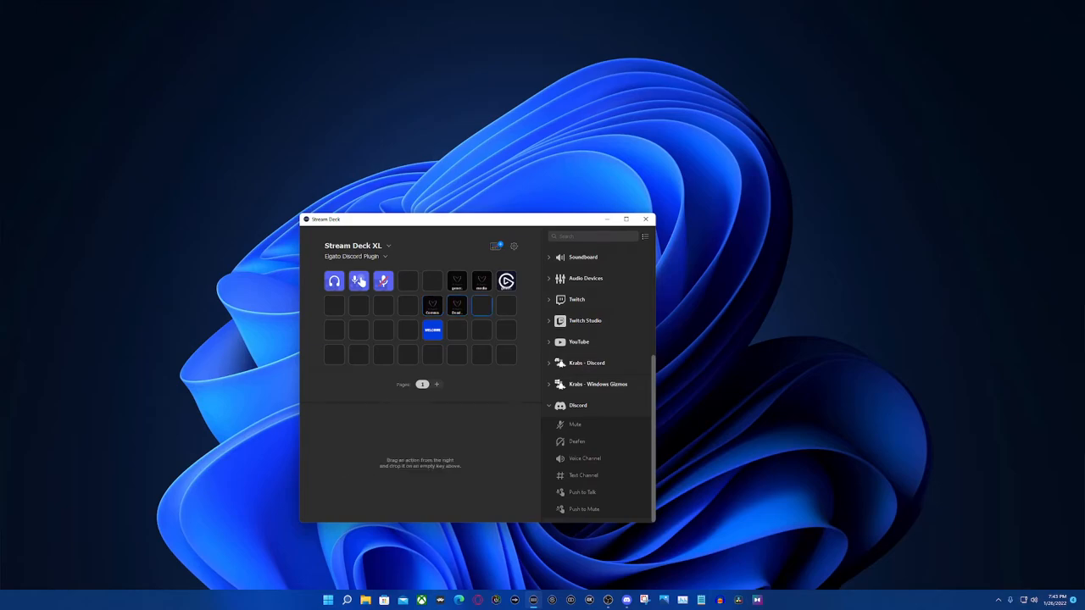
left_click_drag(585, 459, 507, 379)
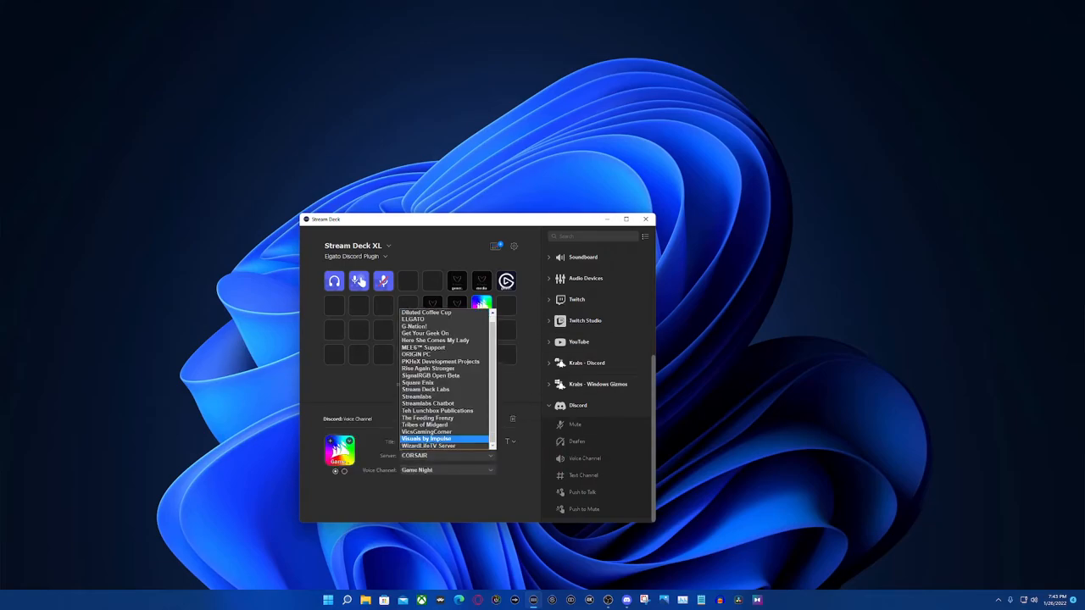
left_click(427, 432)
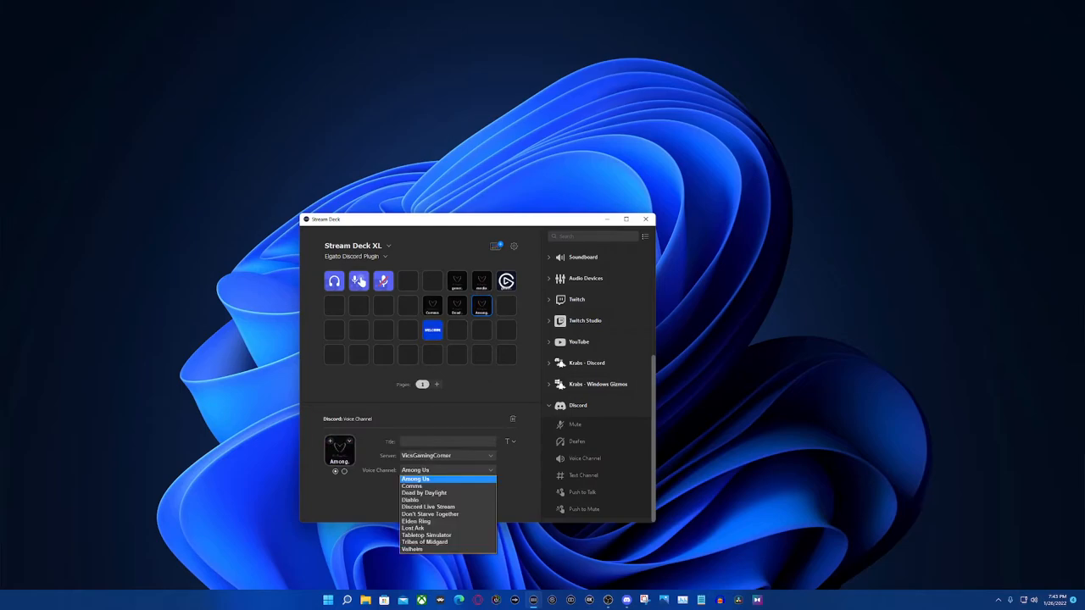
mouse_move(411, 548)
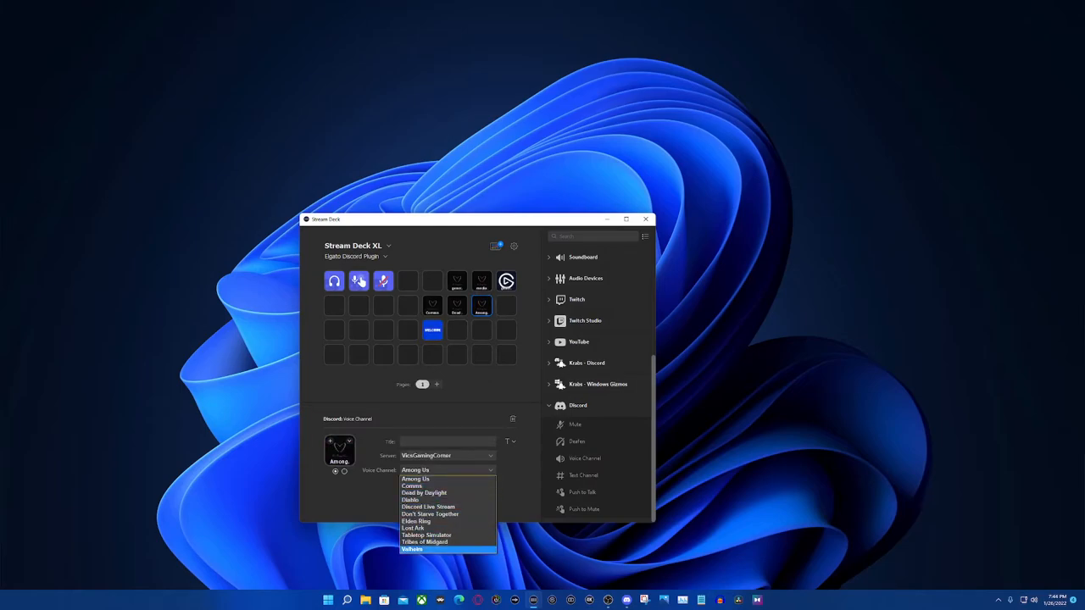
mouse_move(415, 522)
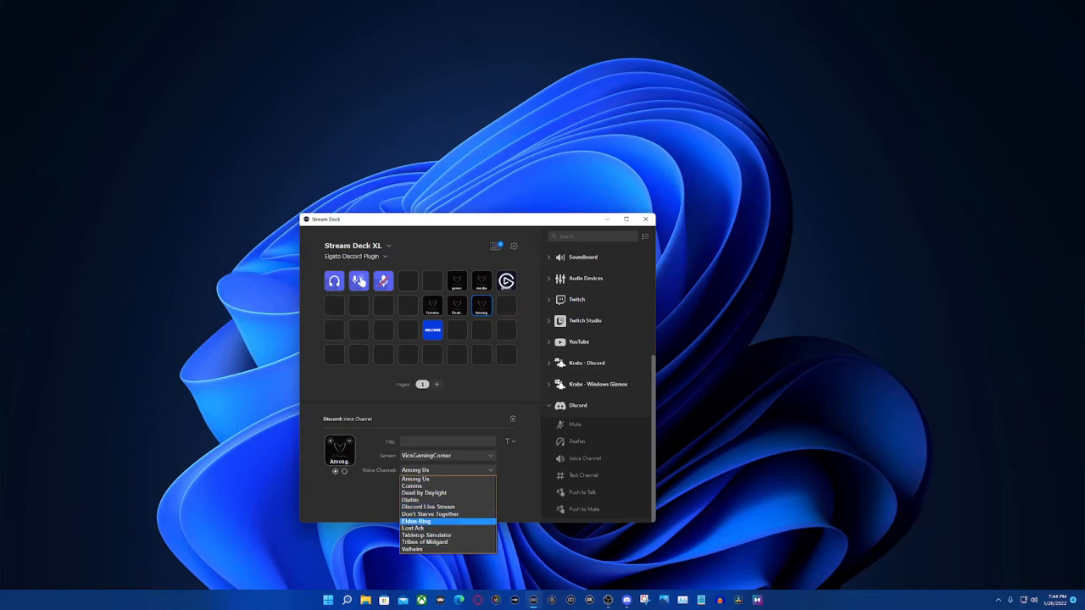
mouse_move(413, 529)
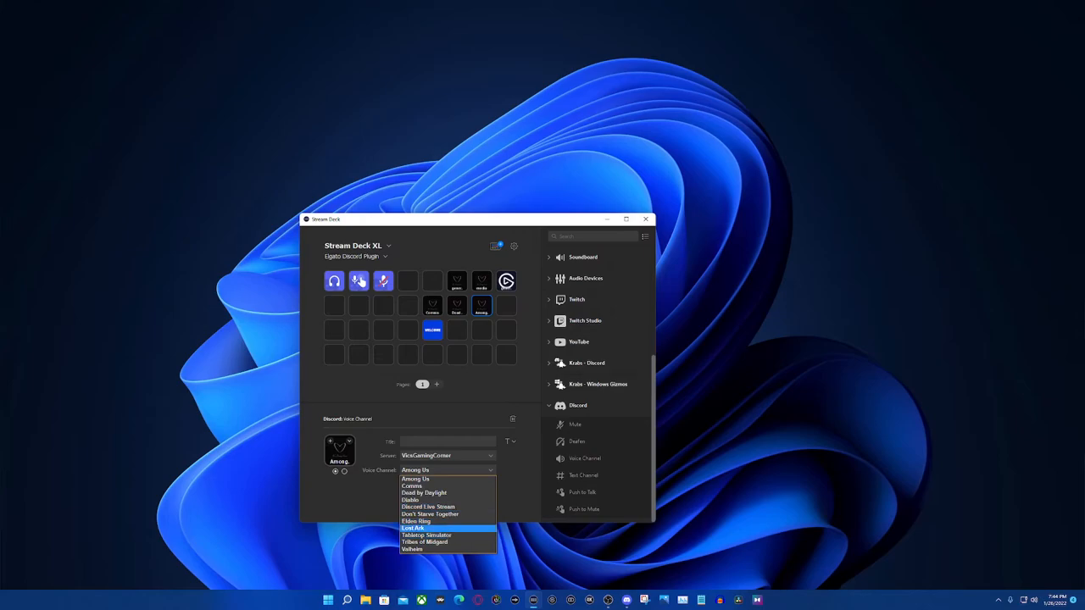
left_click(424, 543)
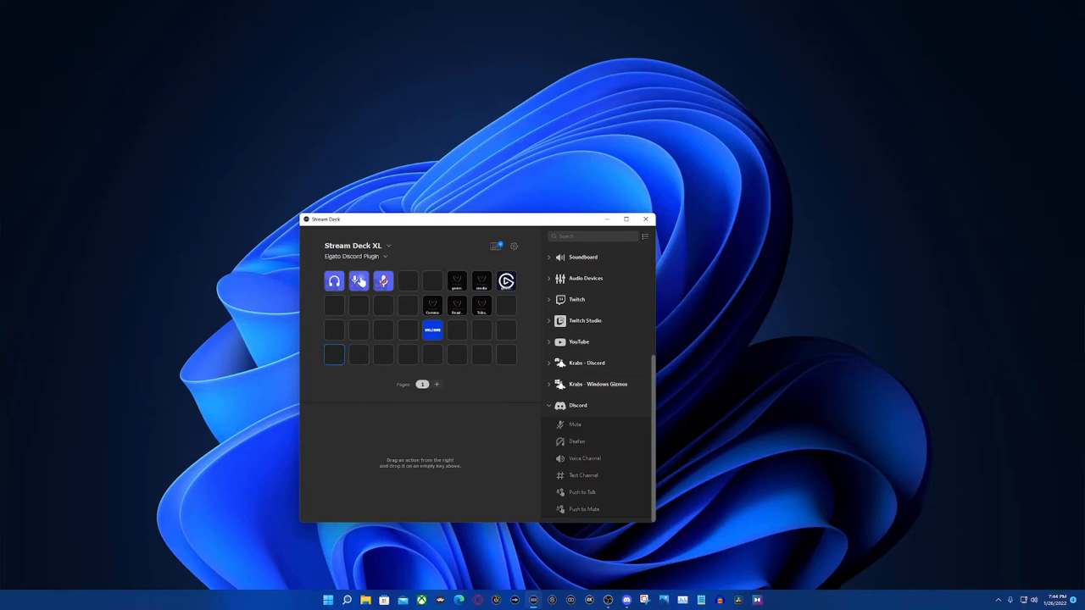
Rearrange row-one keys and drop a new Text Channel key beside media, choosing its server
left_click(433, 280)
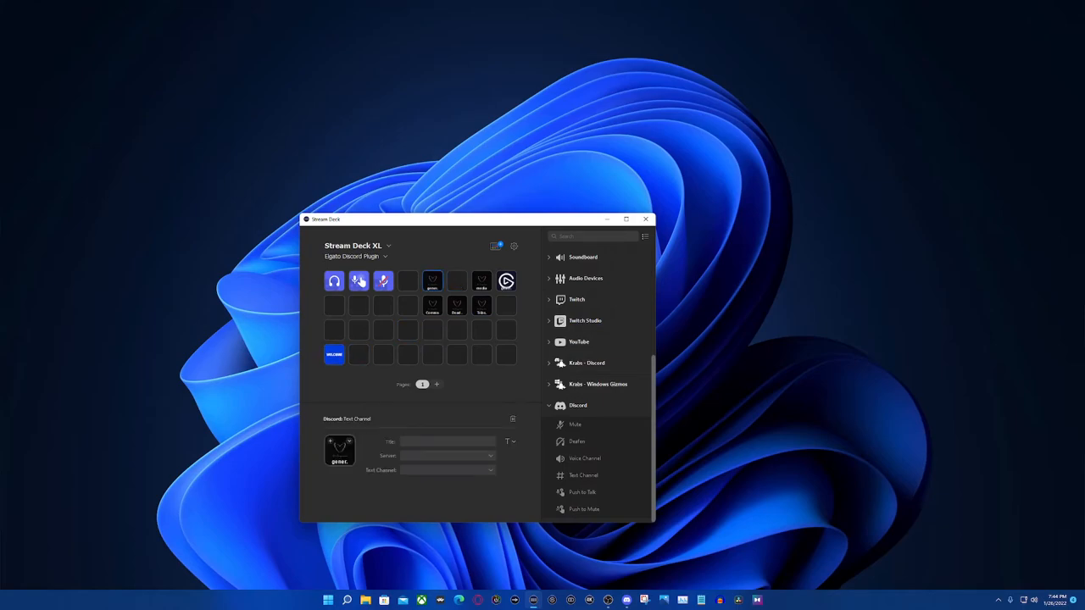
left_click(481, 281)
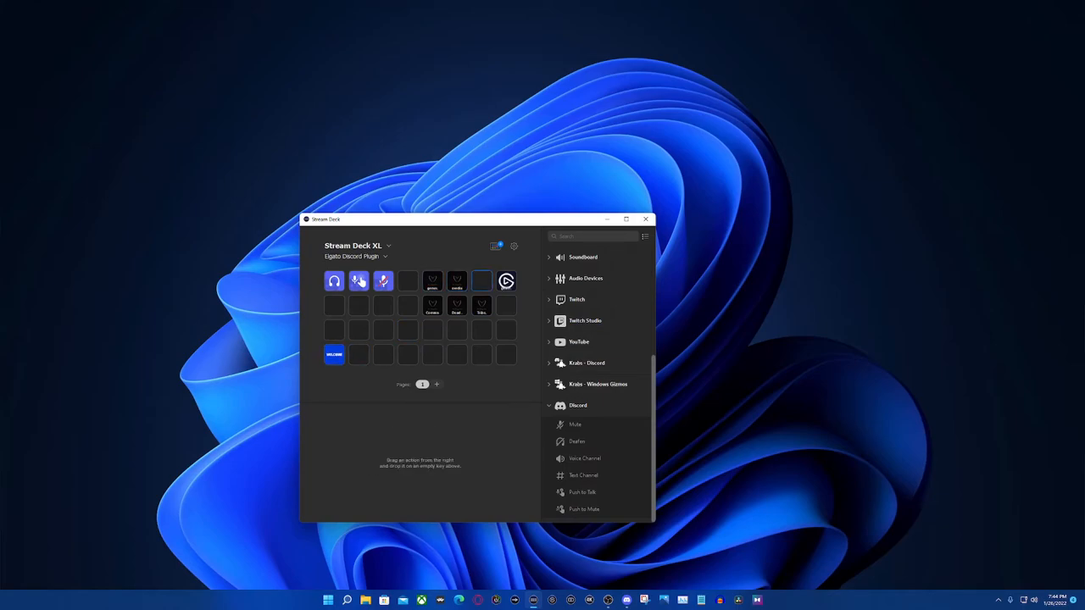
left_click_drag(583, 475, 509, 405)
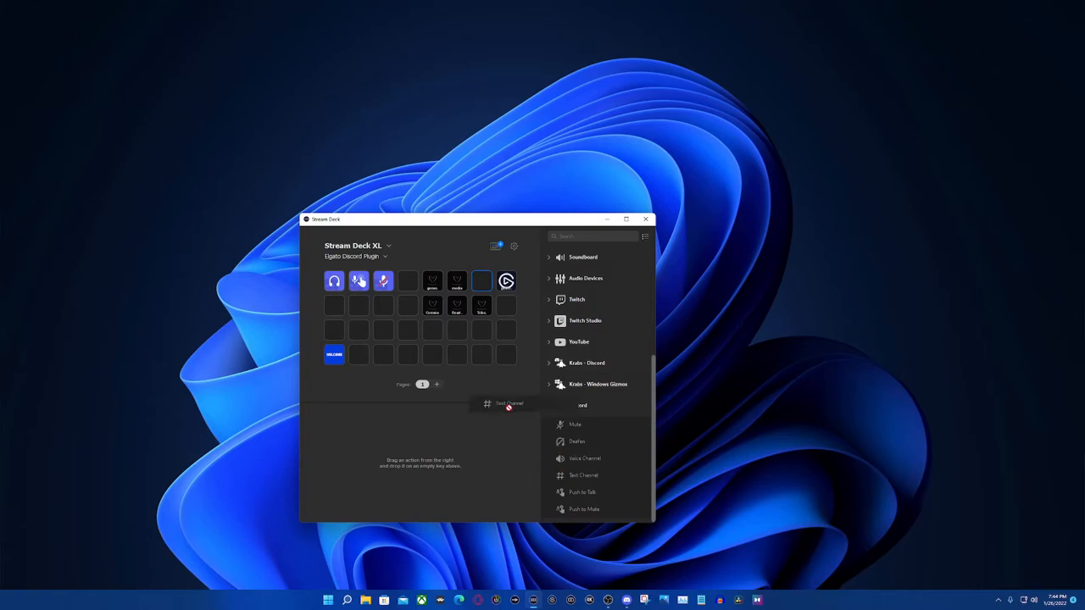
left_click_drag(509, 403, 481, 280)
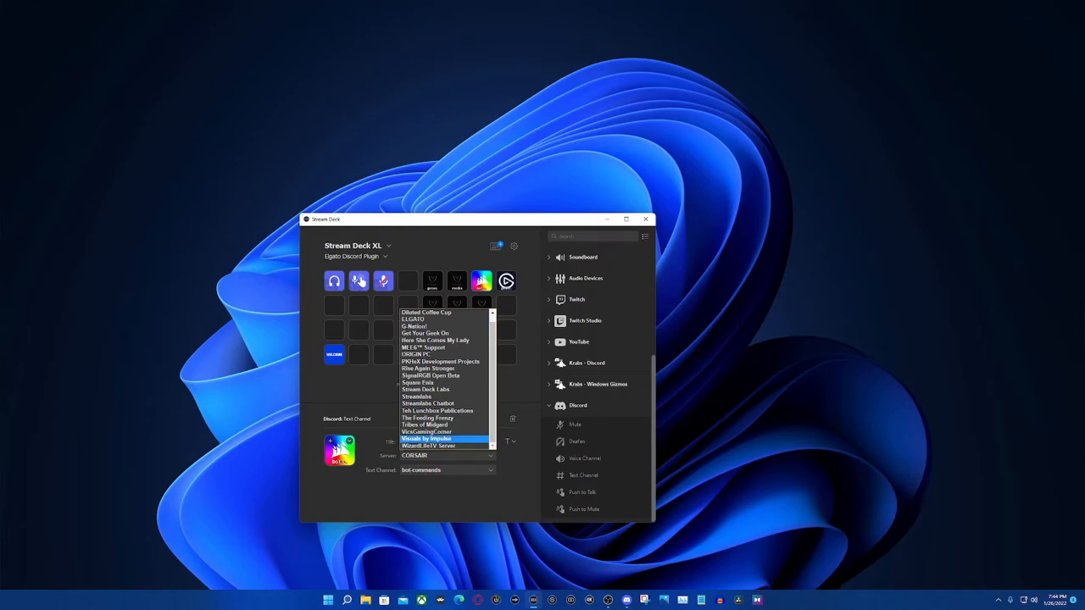
left_click(427, 438)
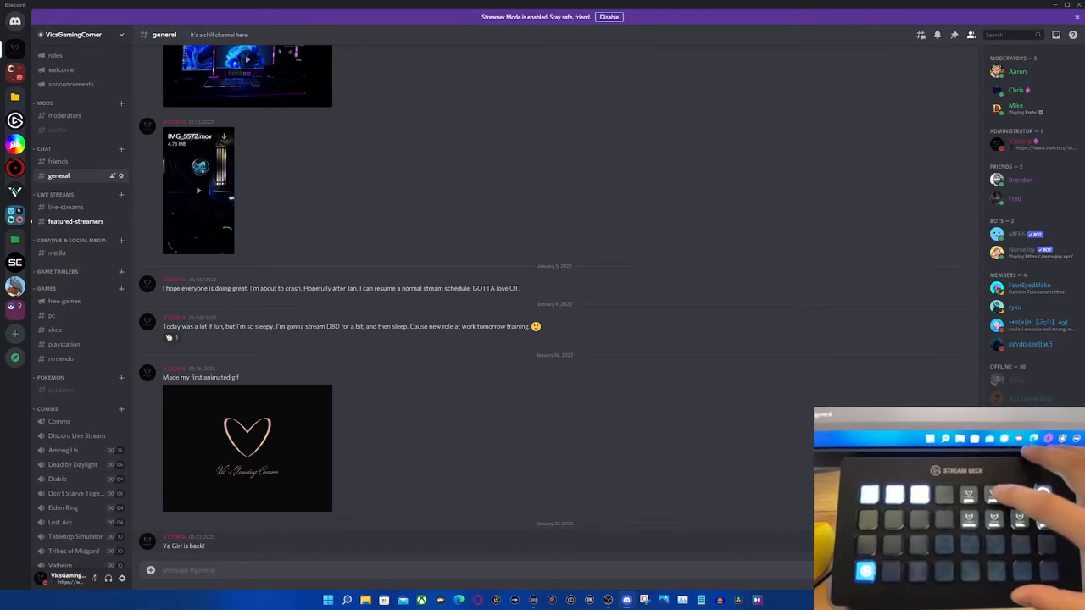
left_click(57, 253)
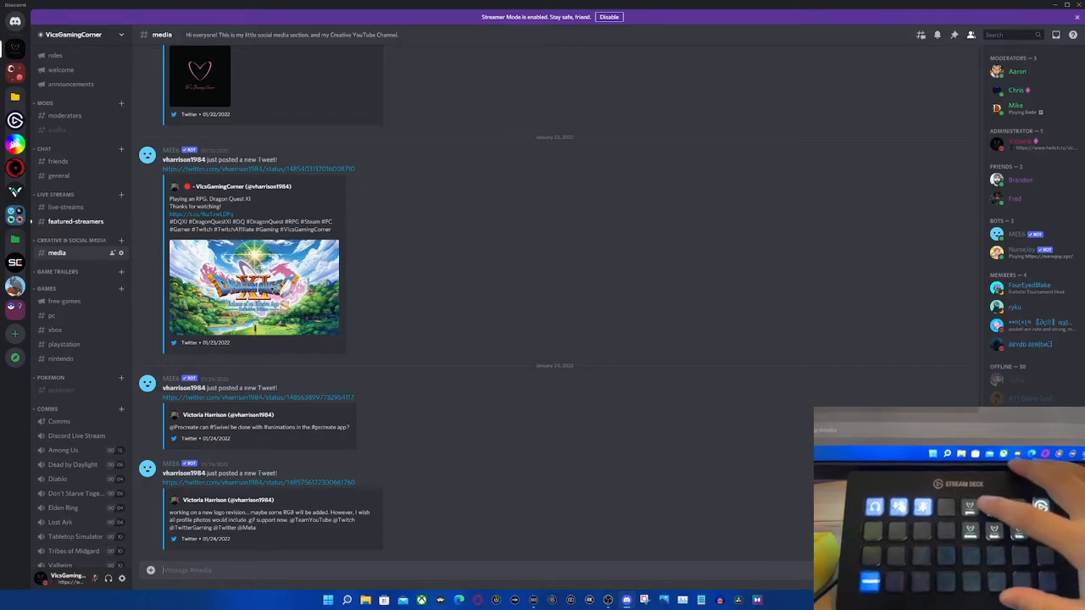
left_click(58, 175)
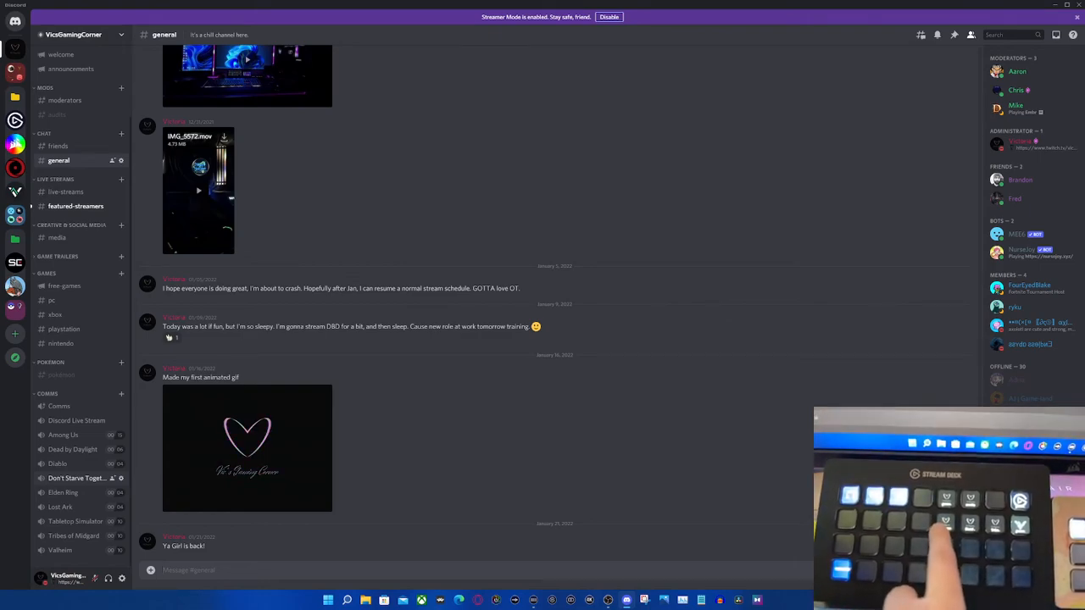
Join the VicsGamingCorner Comms voice channel with its Stream Deck key
left_click(59, 406)
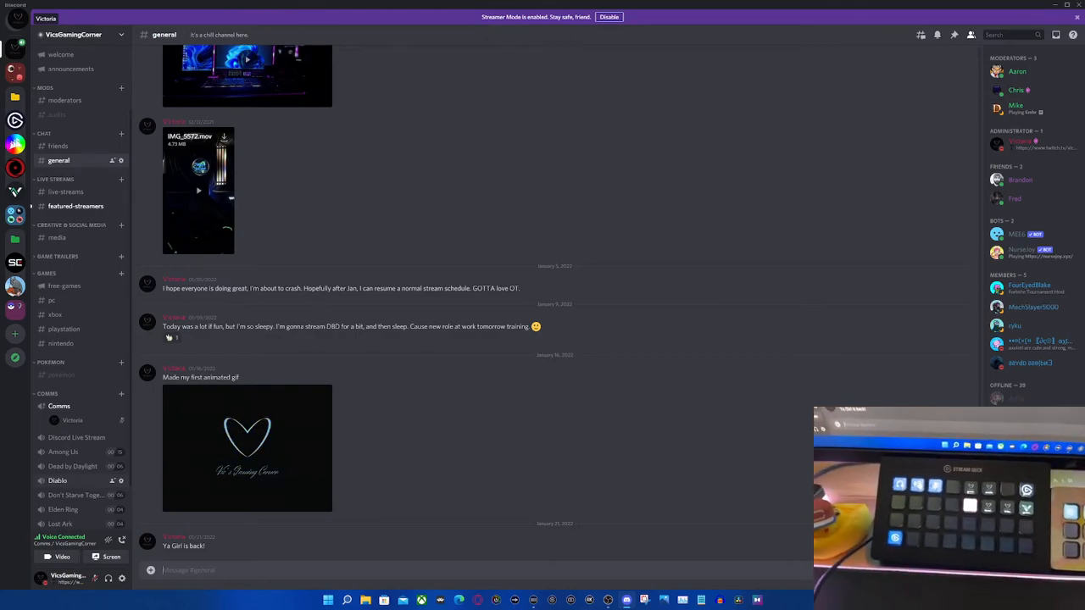
mouse_move(247, 449)
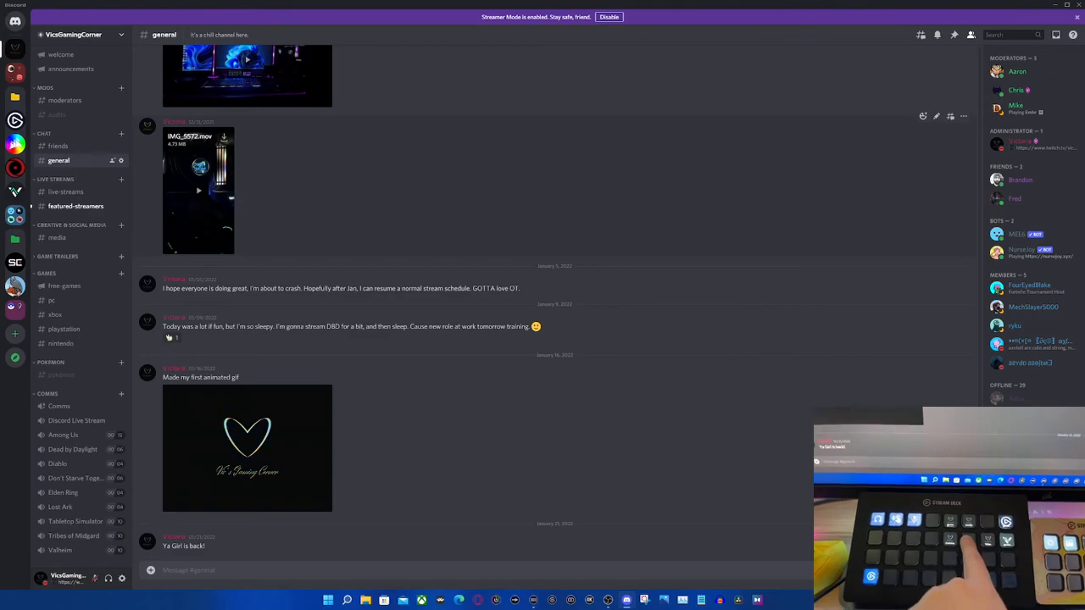
Use the Stream Deck keys to join Tribes of Midgard voice, then show the media channel
left_click(72, 450)
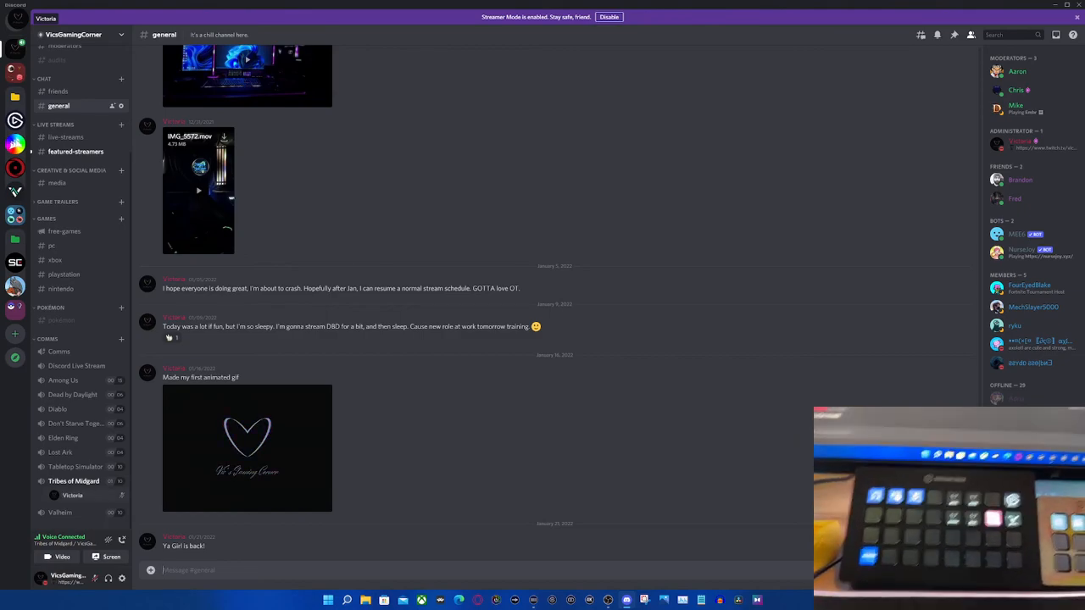
scroll("up", 3)
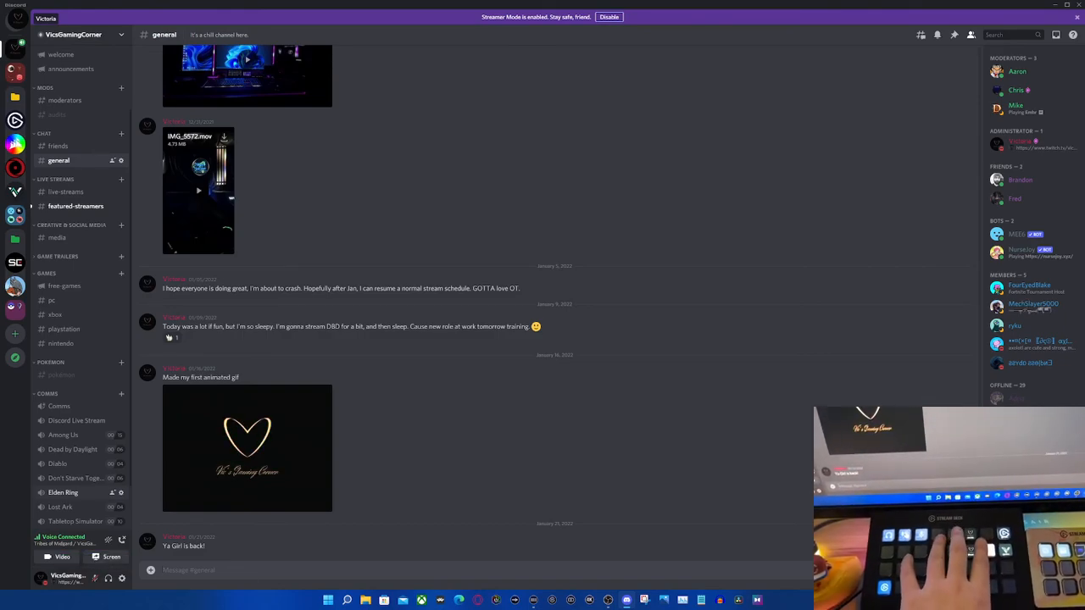
left_click(57, 238)
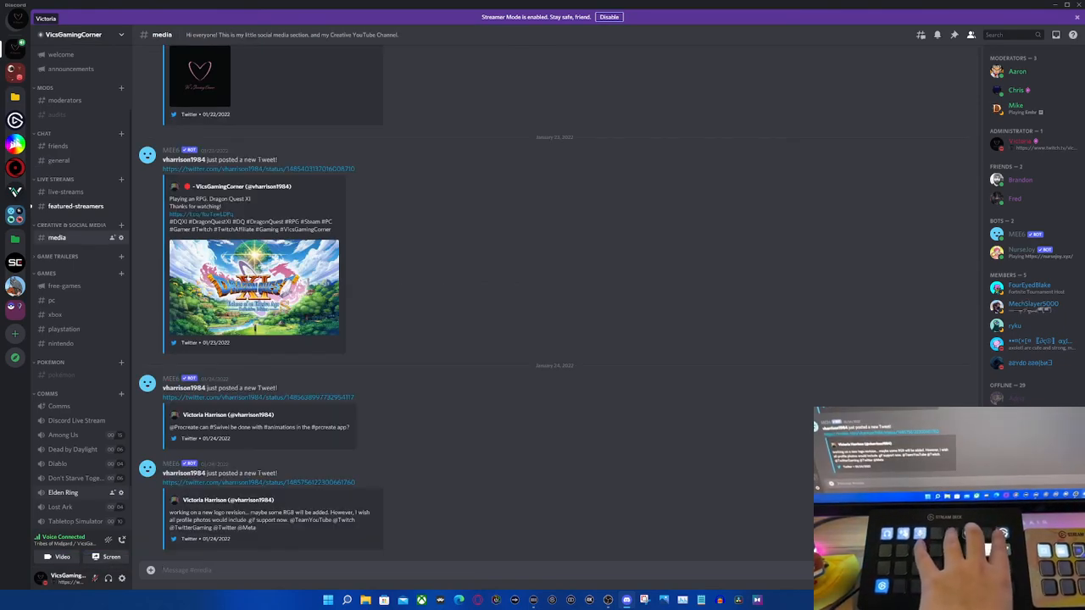